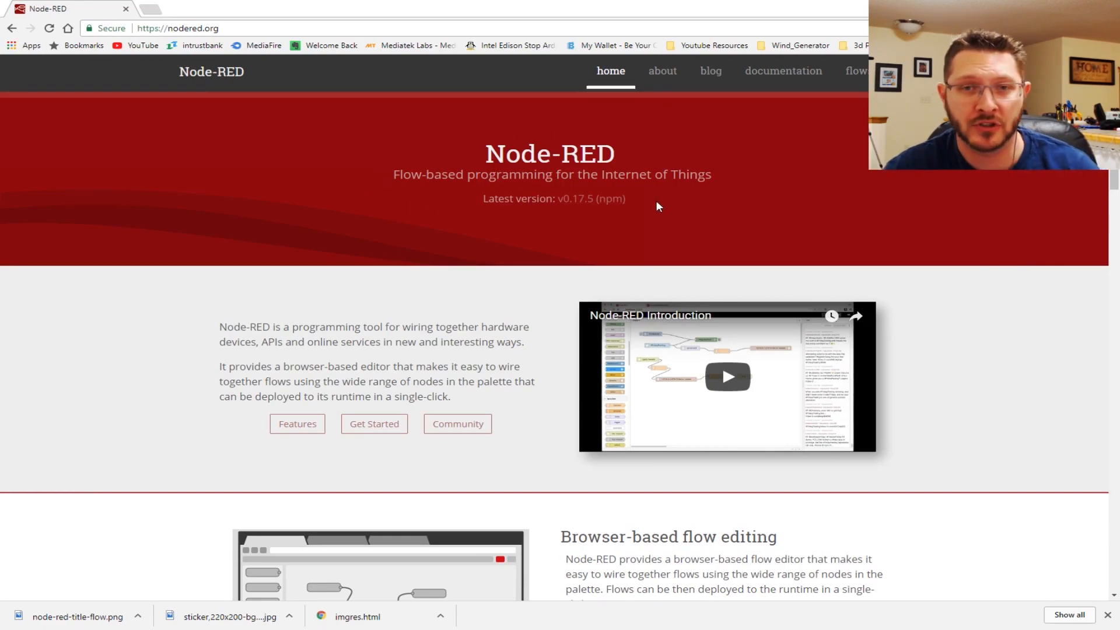
Scroll down and back up the nodered.org homepage before switching to the Pi's SSH session.
{"action": "scroll", "scroll_direction": "down", "scroll_amount": 3}
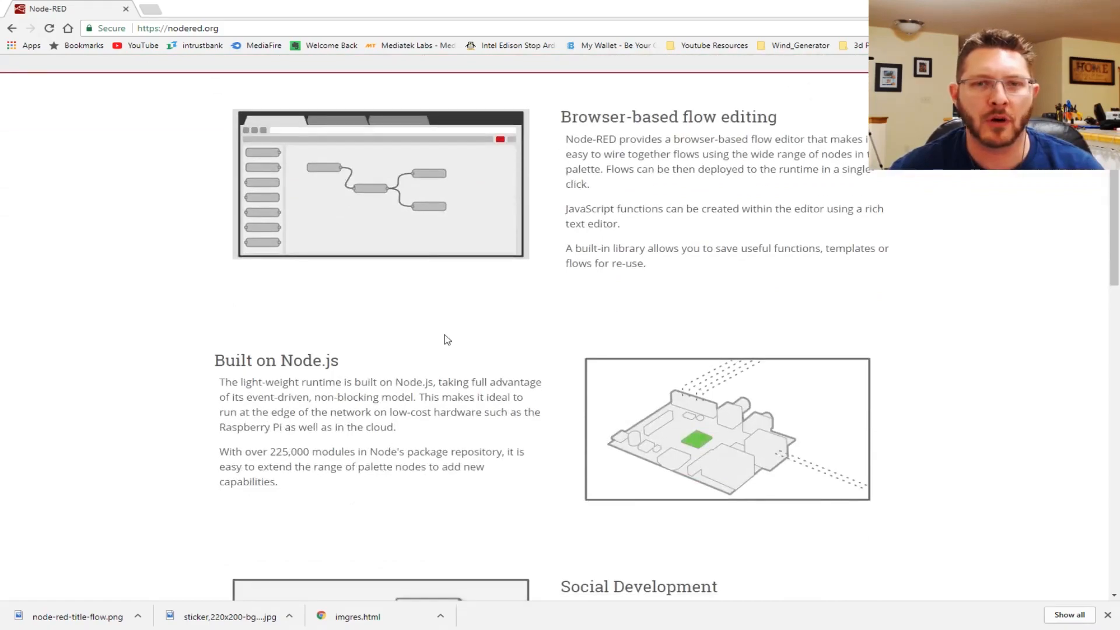
{"action": "mouse_move", "coordinate": [438, 306]}
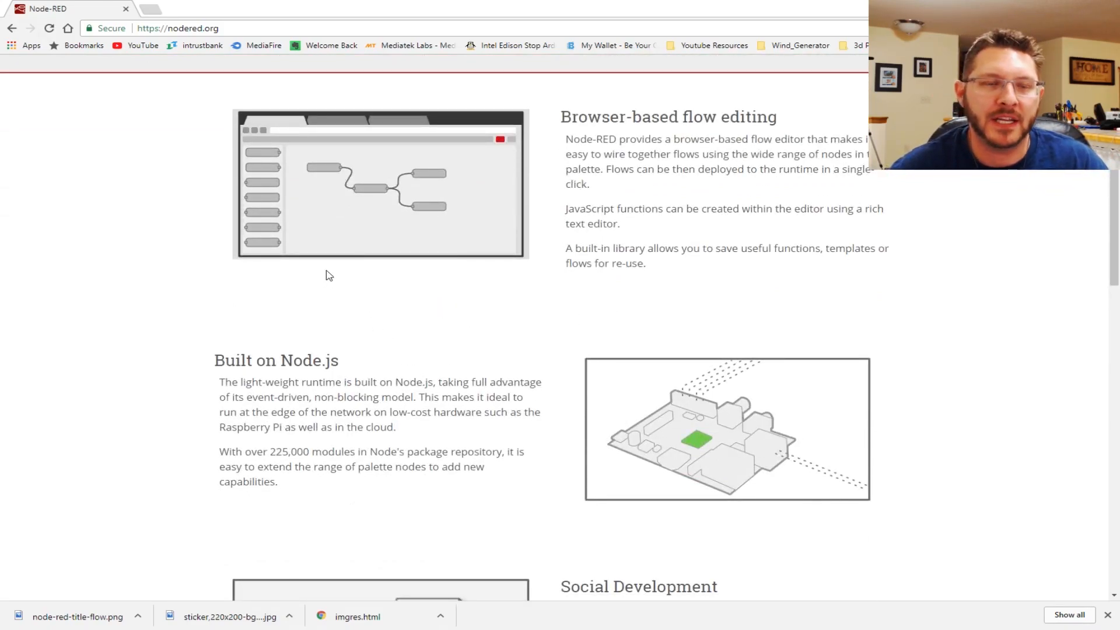
{"action": "mouse_move", "coordinate": [490, 266]}
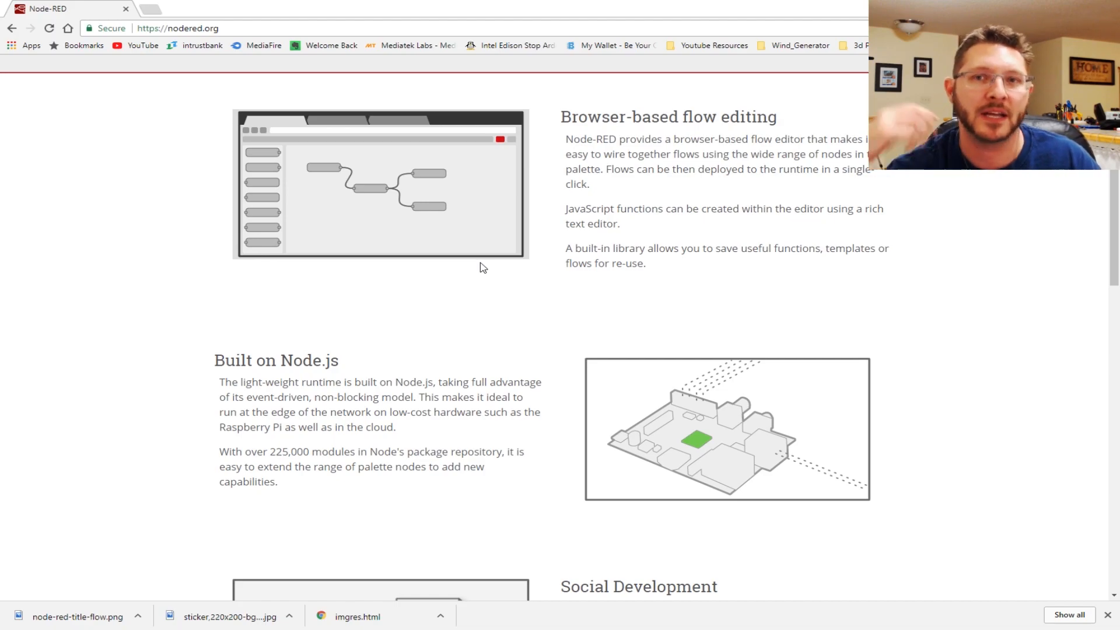
{"action": "mouse_move", "coordinate": [554, 266]}
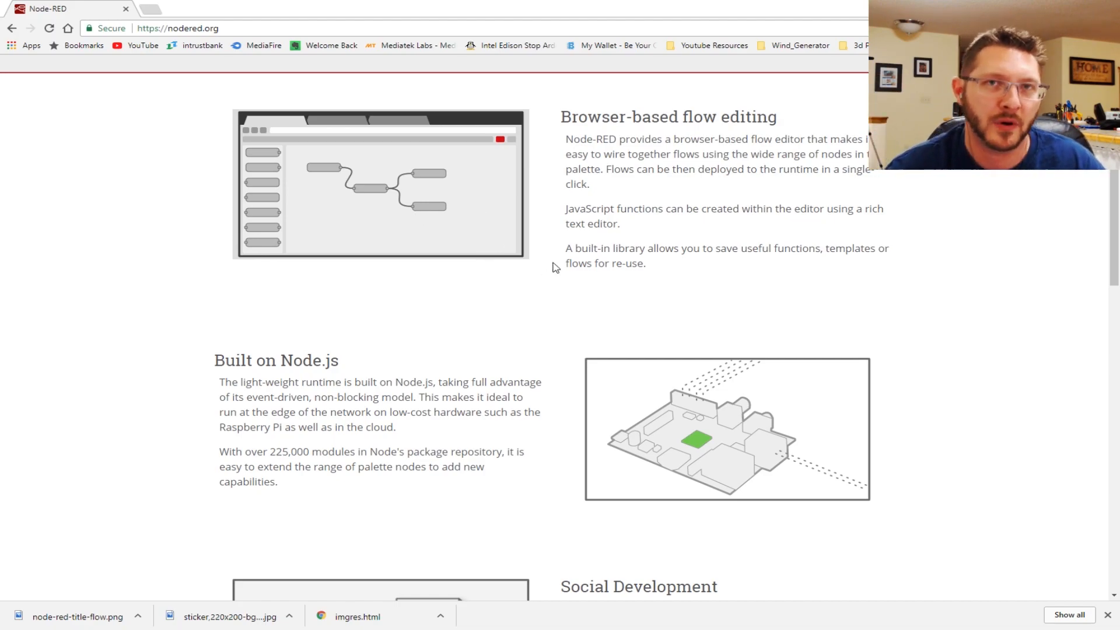
{"action": "mouse_move", "coordinate": [620, 318]}
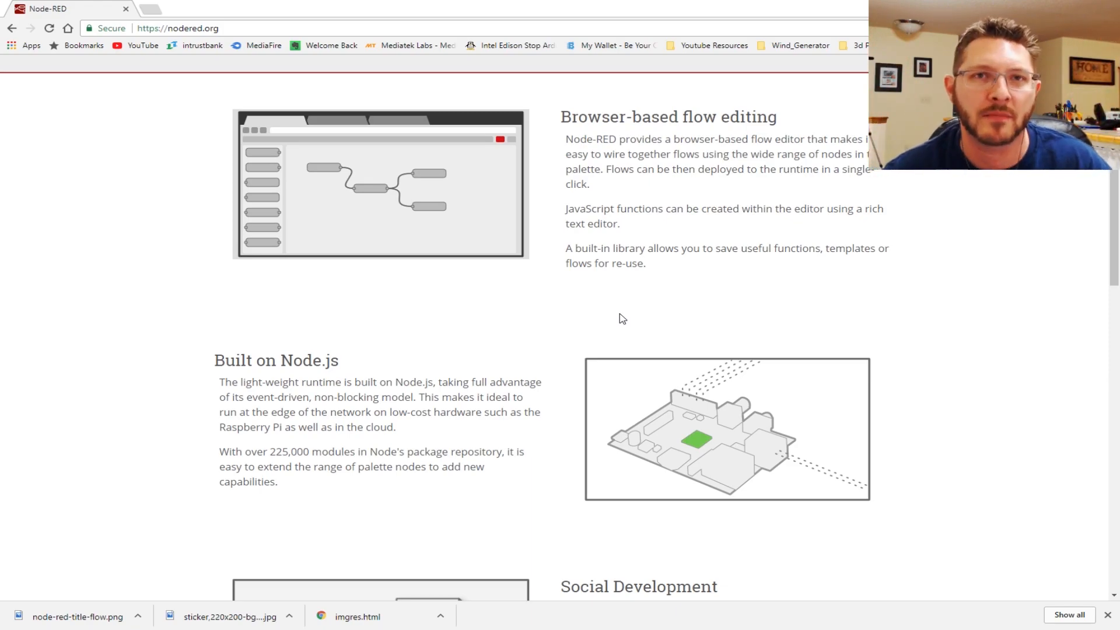
{"action": "mouse_move", "coordinate": [632, 329]}
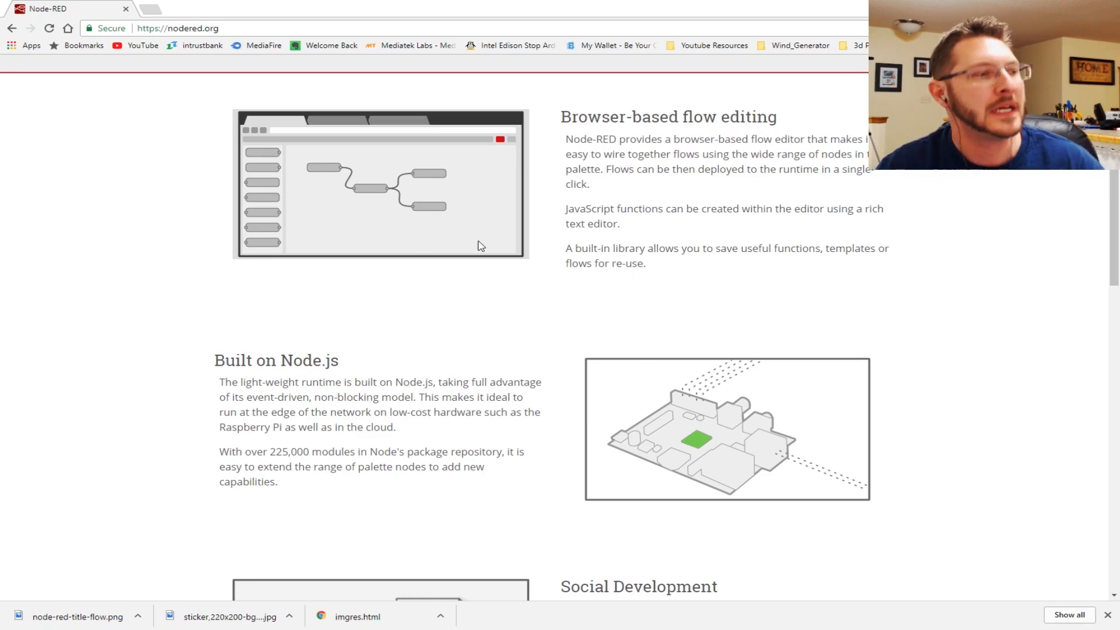
{"action": "scroll", "scroll_direction": "up", "scroll_amount": 3}
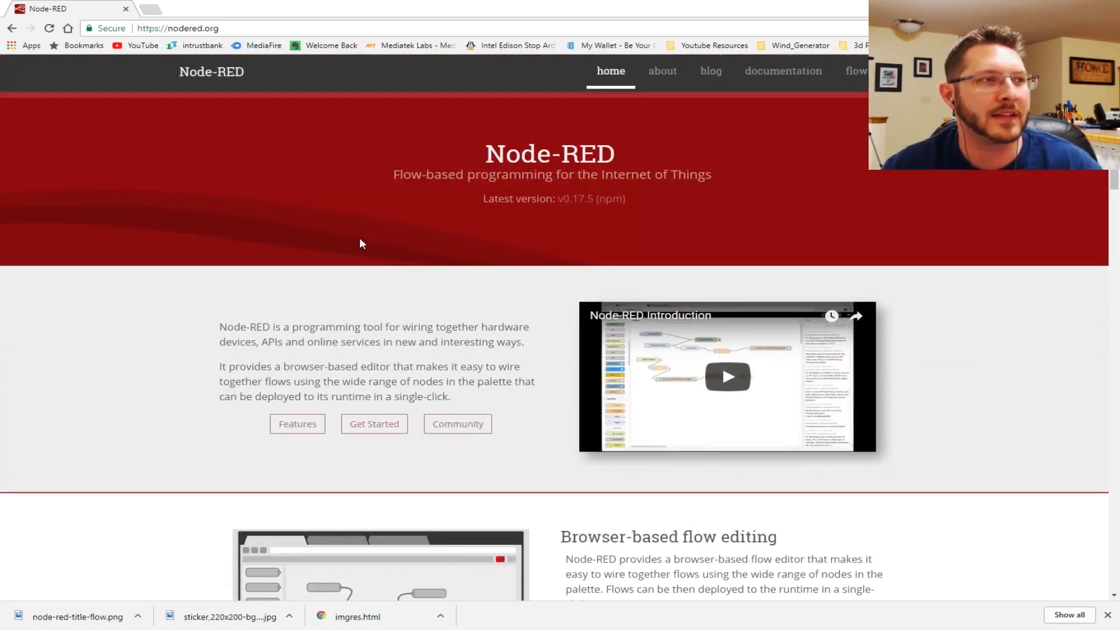
{"action": "mouse_move", "coordinate": [847, 235]}
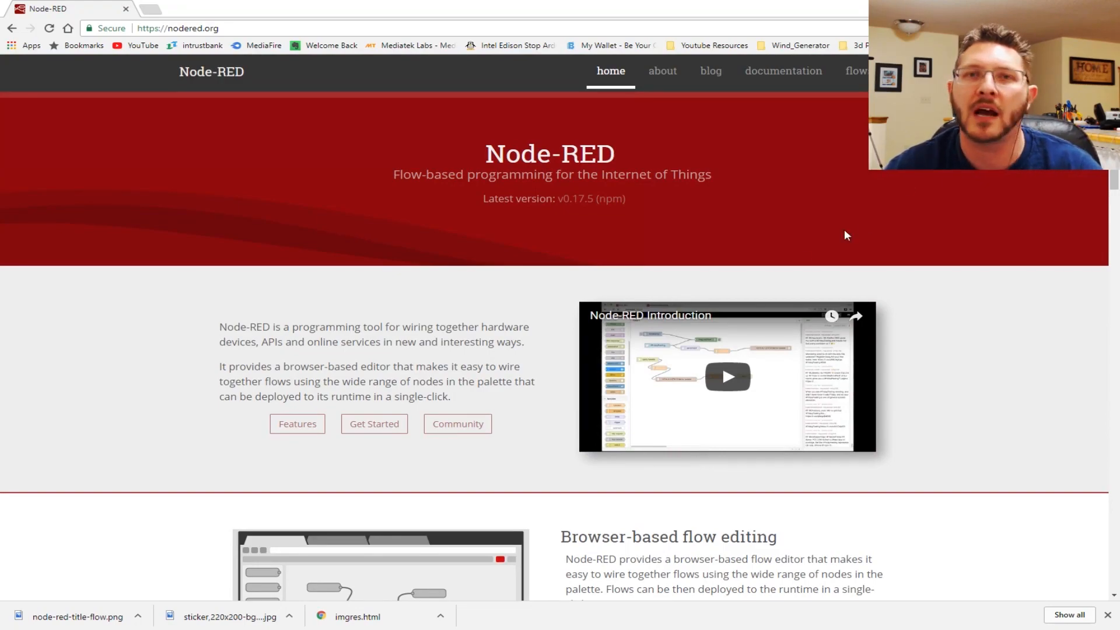
{"action": "mouse_move", "coordinate": [626, 229]}
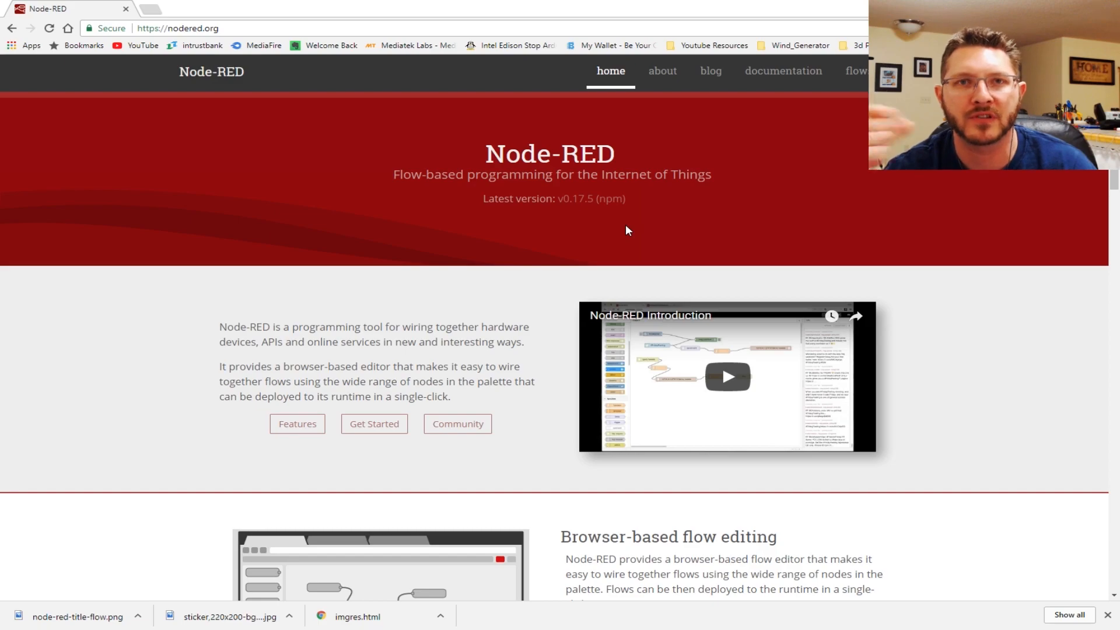
{"action": "mouse_move", "coordinate": [664, 298]}
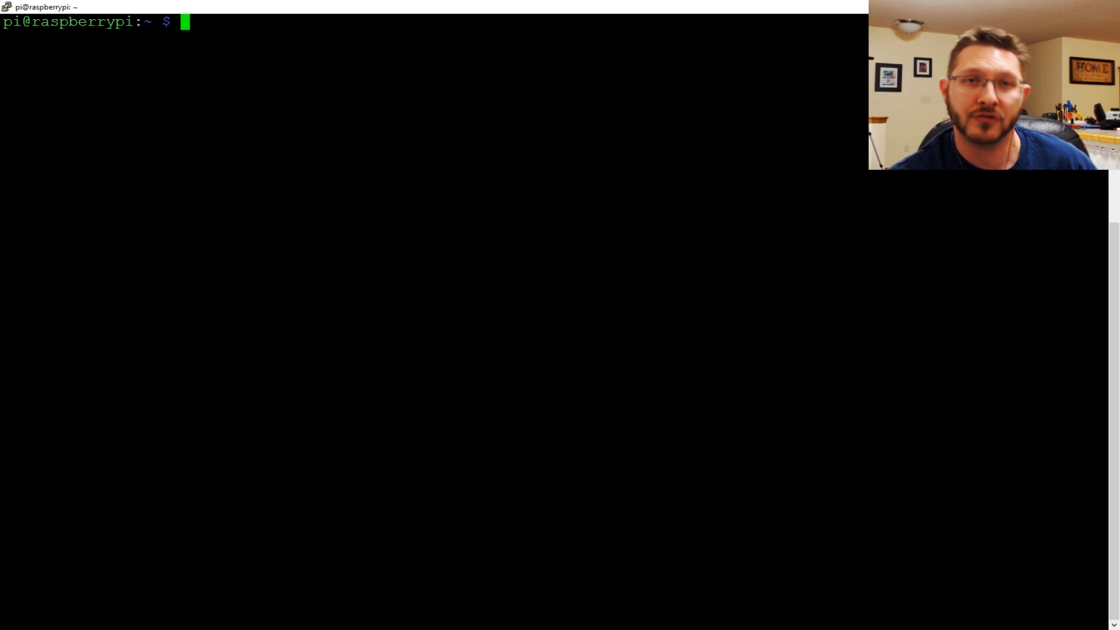
{"action": "type", "text": "uname"}
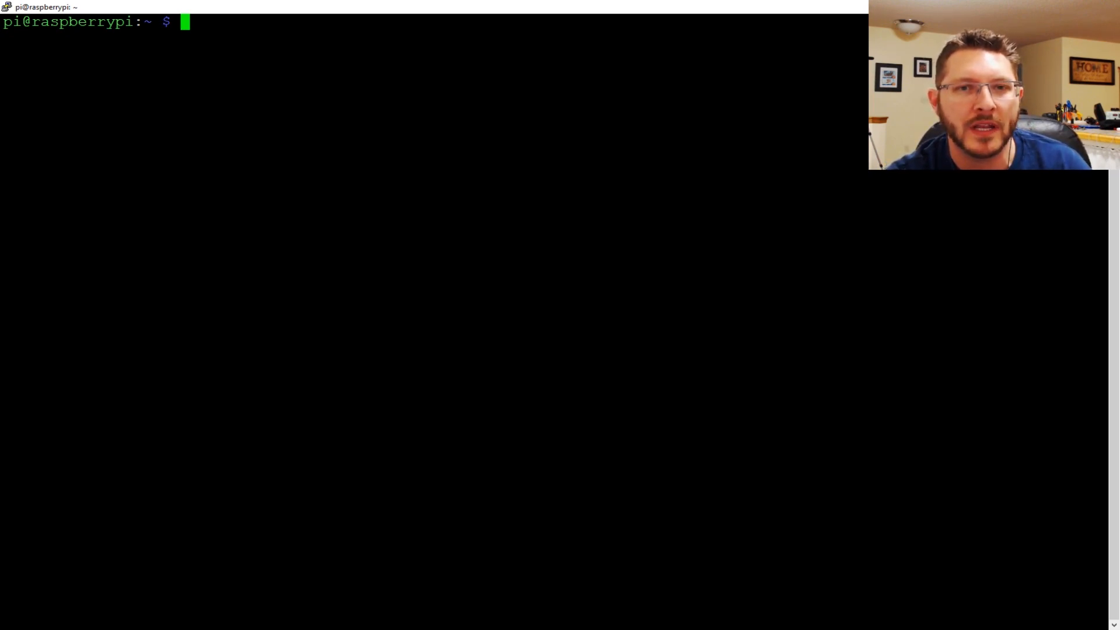
Run sudo apt-get install build-essential python-rpi.gpio; both reported already newest, then begin another sudo command.
{"action": "type", "text": "sudo"}
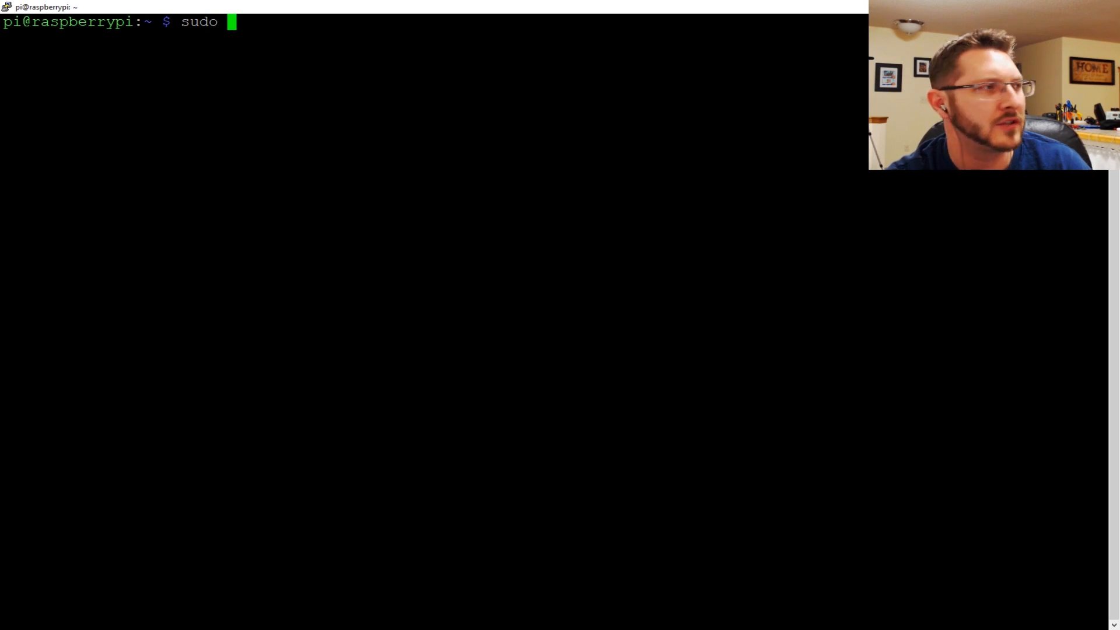
{"action": "type", "text": "apt-get"}
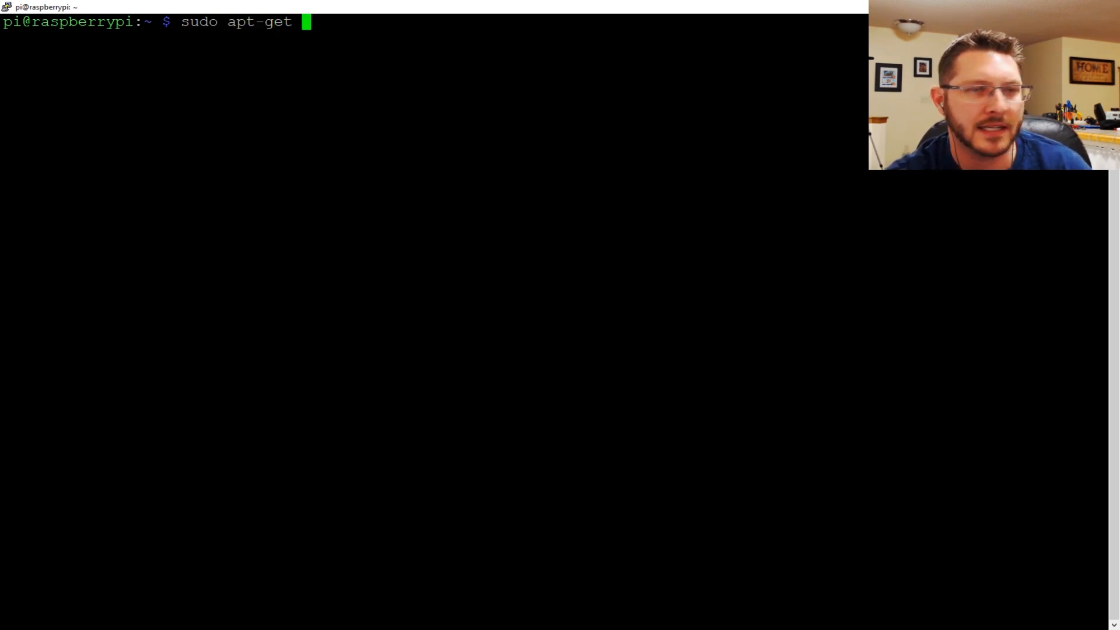
{"action": "type", "text": "install build"}
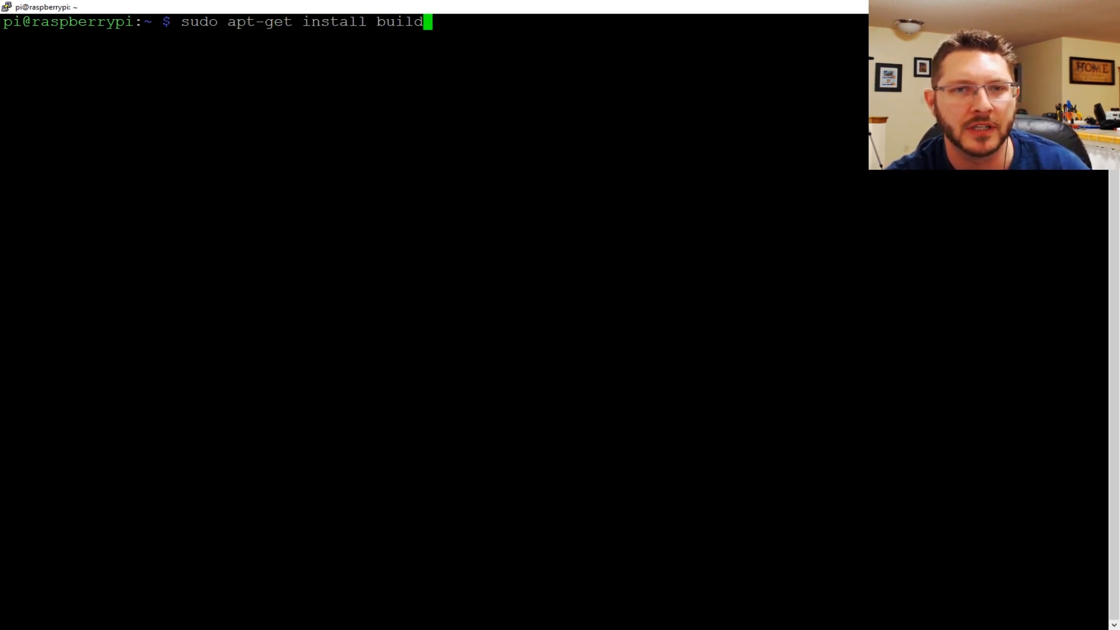
{"action": "type", "text": "-essential py"}
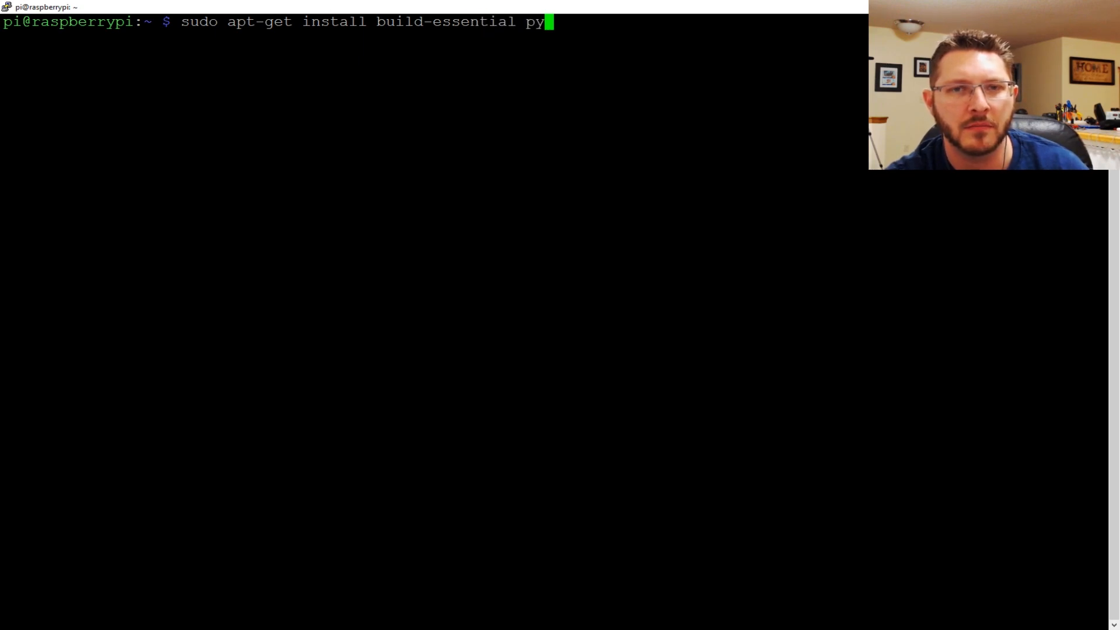
{"action": "type", "text": "thon-rpi"}
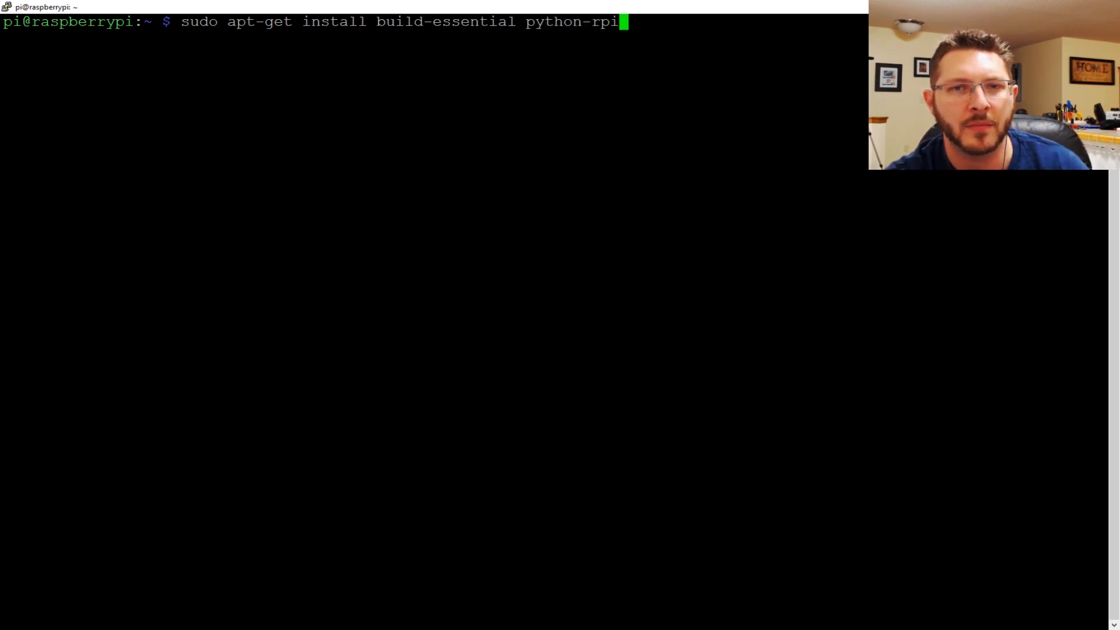
{"action": "type", "text": ".gpio"}
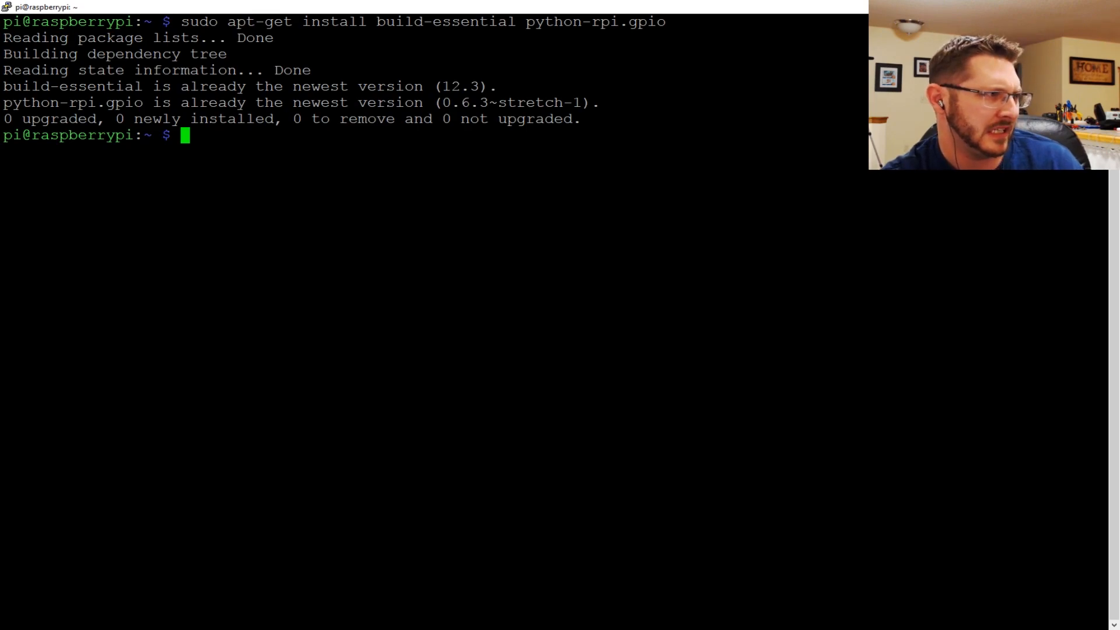
{"action": "type", "text": "sudo"}
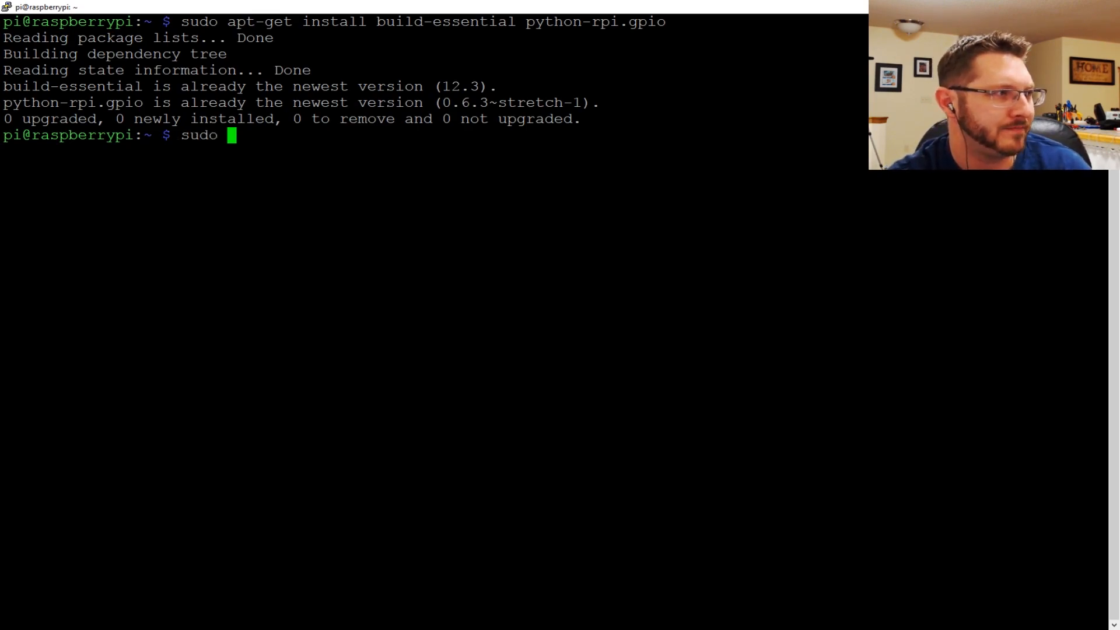
Run sudo apt-get update to refresh the Pi's package lists.
{"action": "type", "text": "apt-get update"}
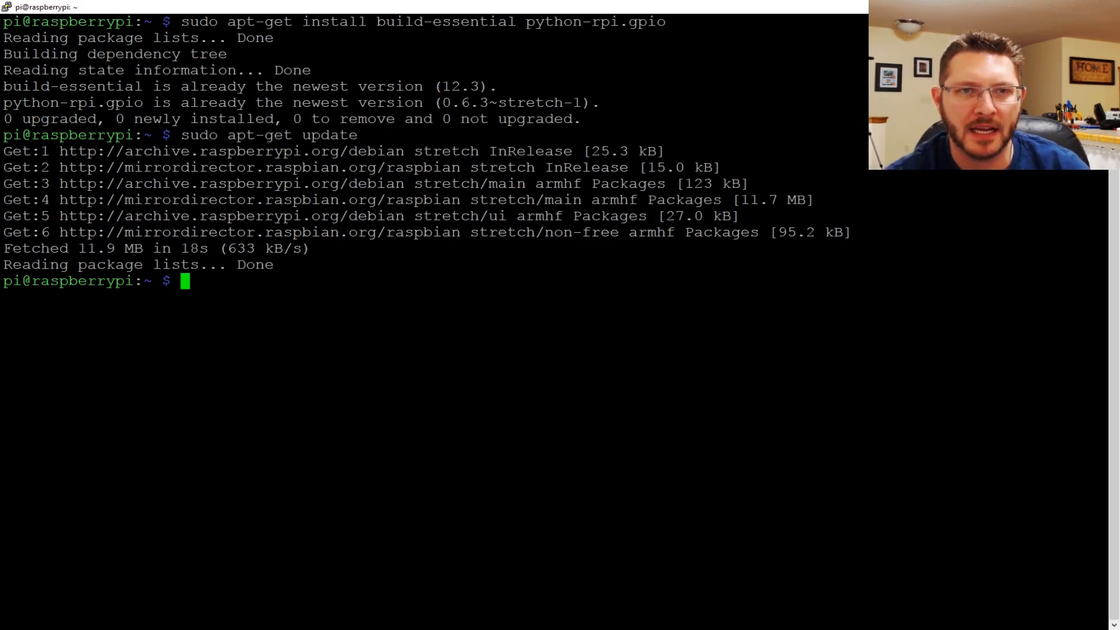
Rerun sudo apt-get install build-essential python-rpi.gpio, then start the Node-RED bash <(curl …) update script command.
{"action": "type", "text": "sudo"}
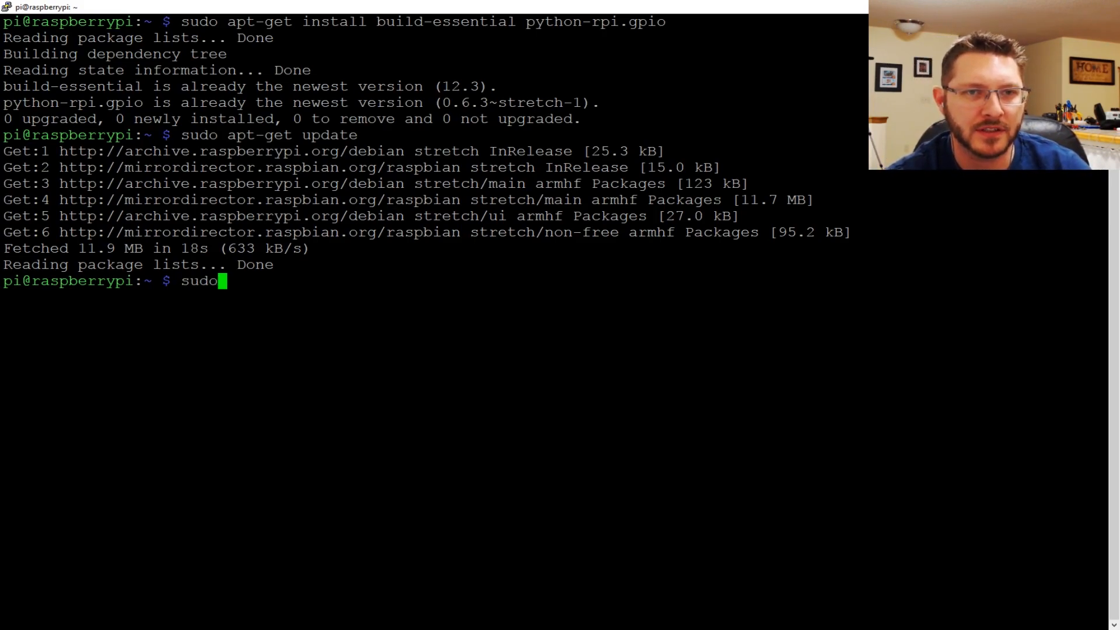
{"action": "type", "text": "apt-get install build-esse"}
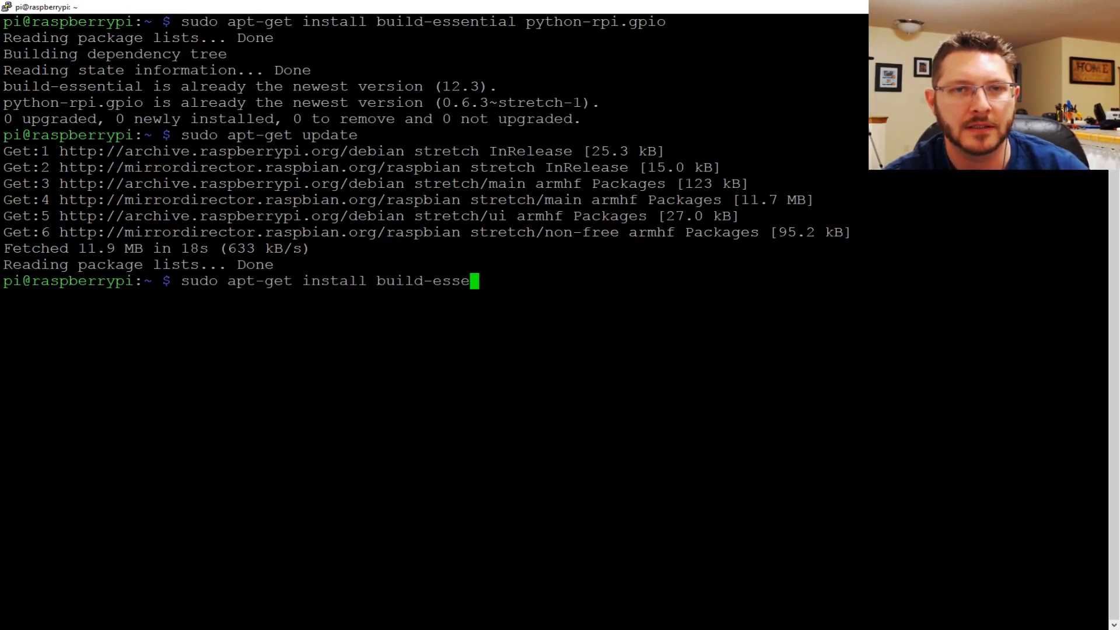
{"action": "type", "text": "ntial pyt"}
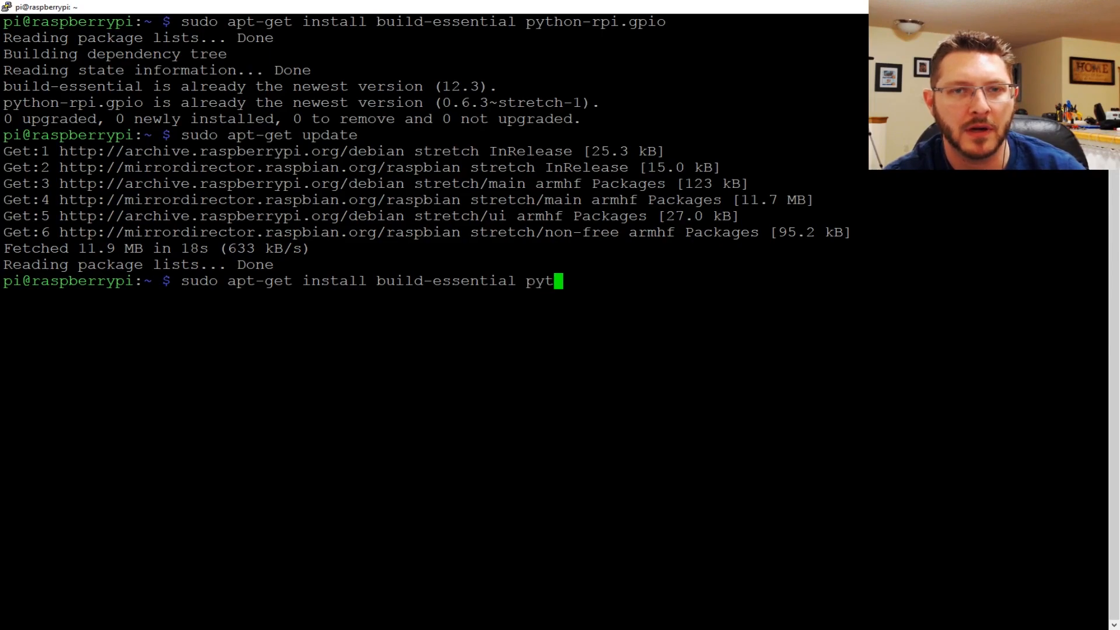
{"action": "type", "text": "hon-rpi"}
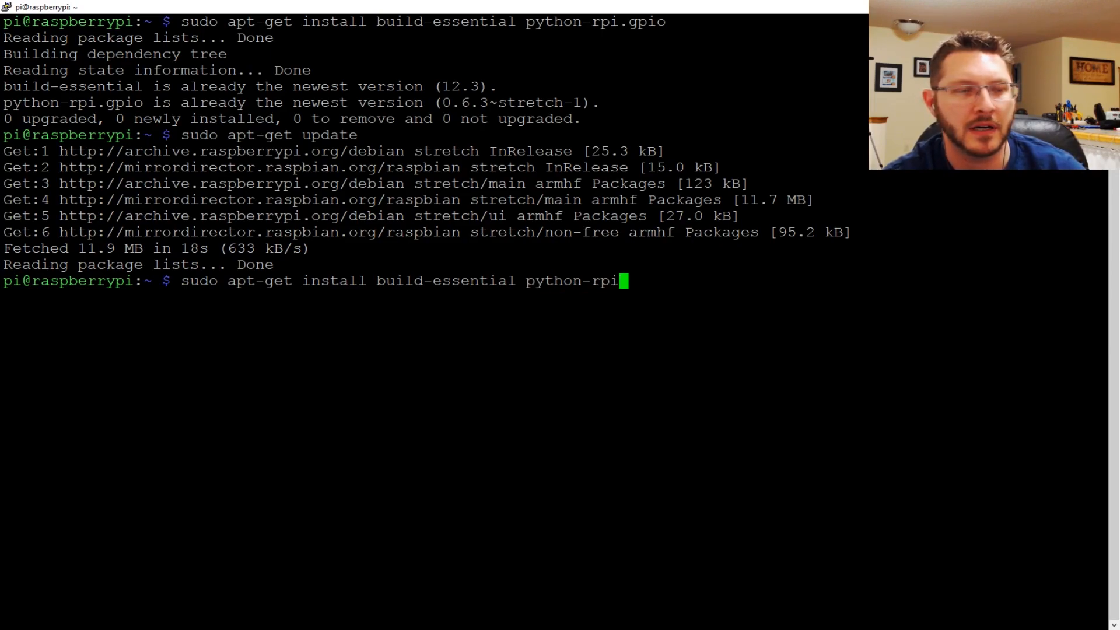
{"action": "key", "text": "Enter"}
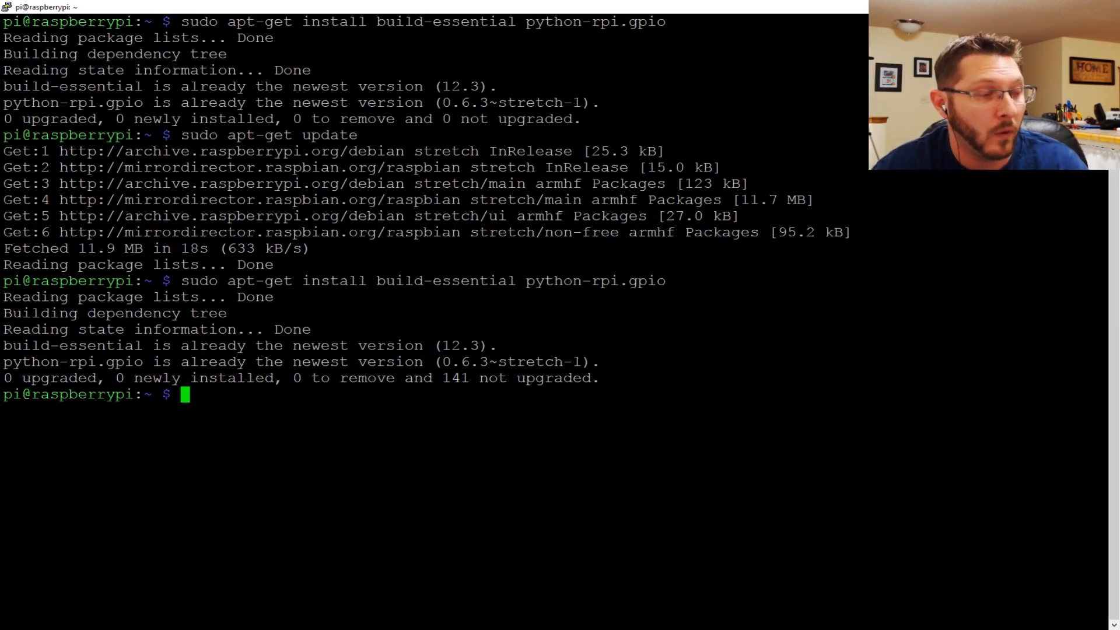
{"action": "type", "text": "bash <(curl -sL https://raw.githubusercontent.com/node-red/raspbian-deb-package/master/resources/update-nodejs-and-nodered)"}
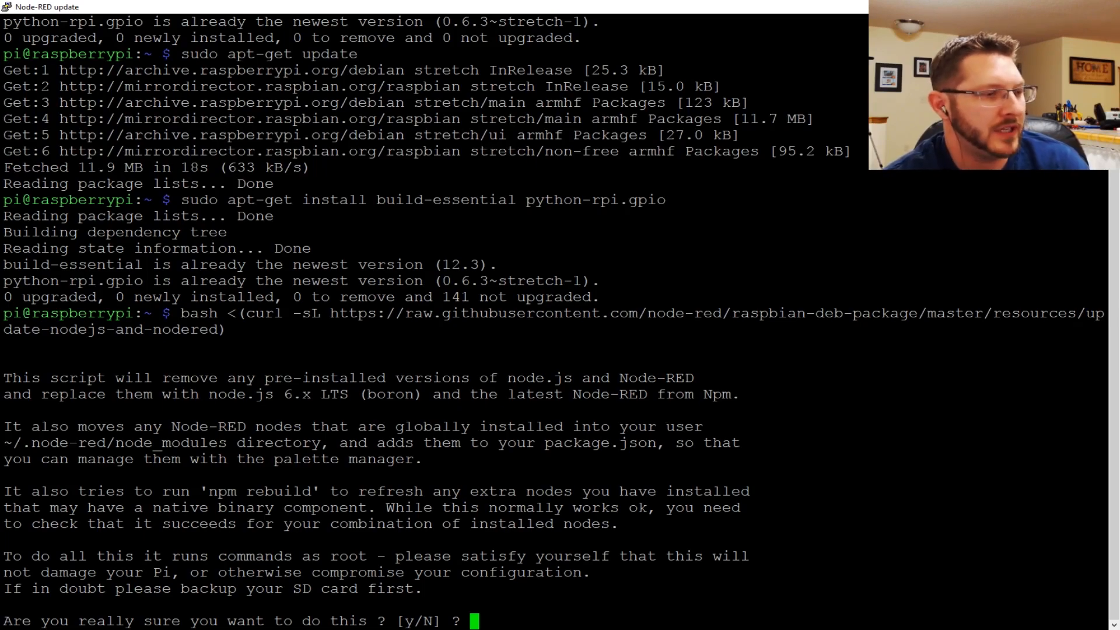
Answer y so the script updates the Pi to Node.js v6.12.0 and Node-RED 0.17.5.
{"action": "type", "text": "y"}
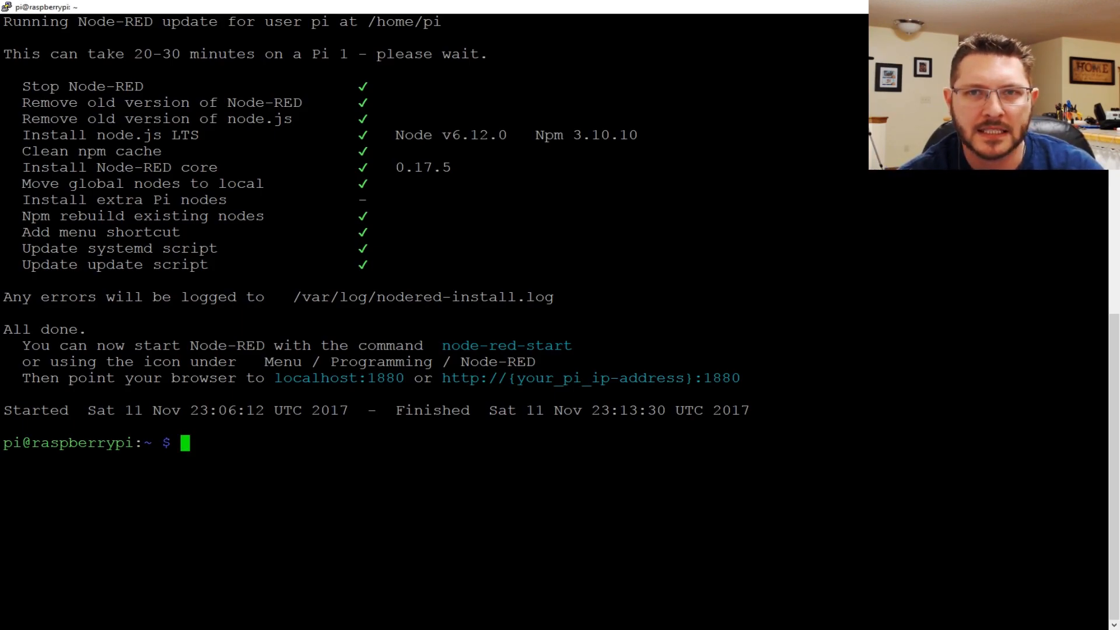
Change into /usr/lib/node_modules/node-red/nodes/core/hardware/.
{"action": "type", "text": "cd"}
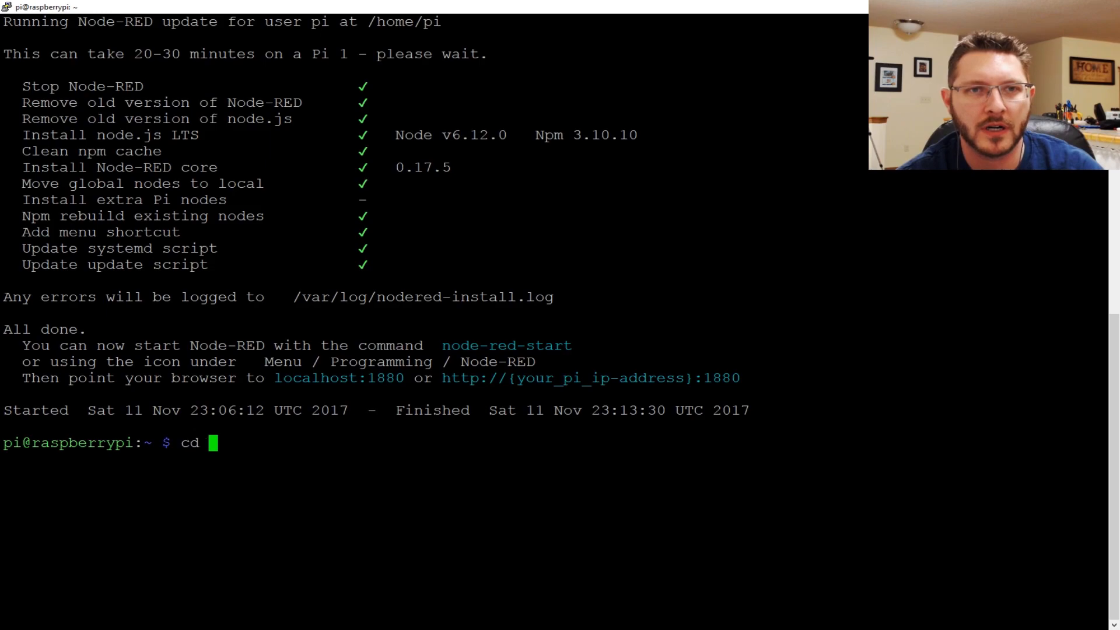
{"action": "type", "text": "/usr/lib/"}
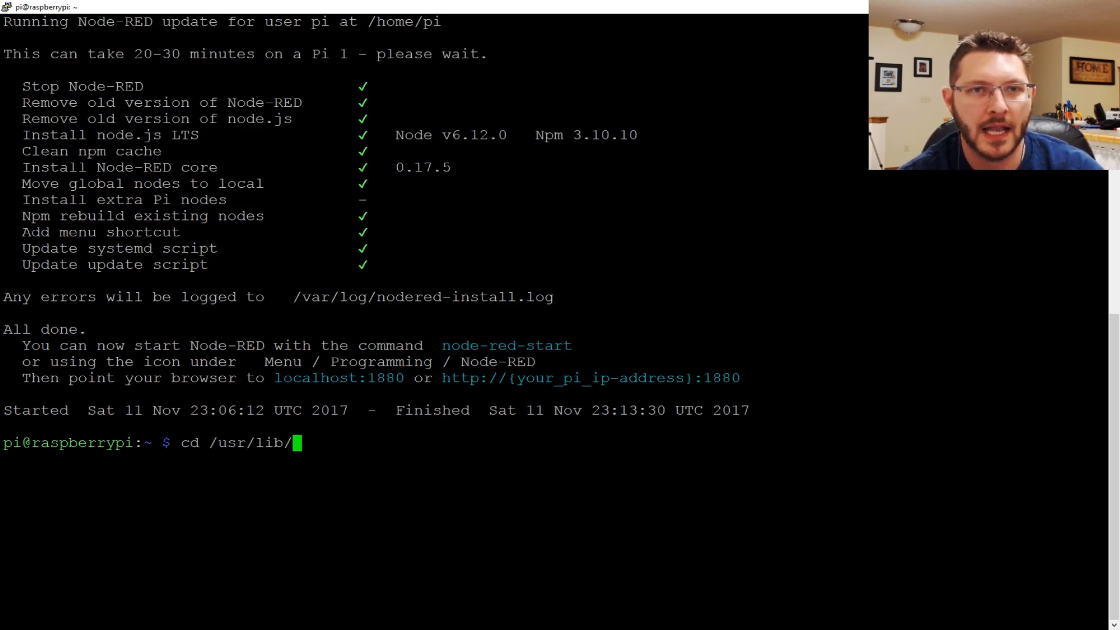
{"action": "type", "text": "node_modules/"}
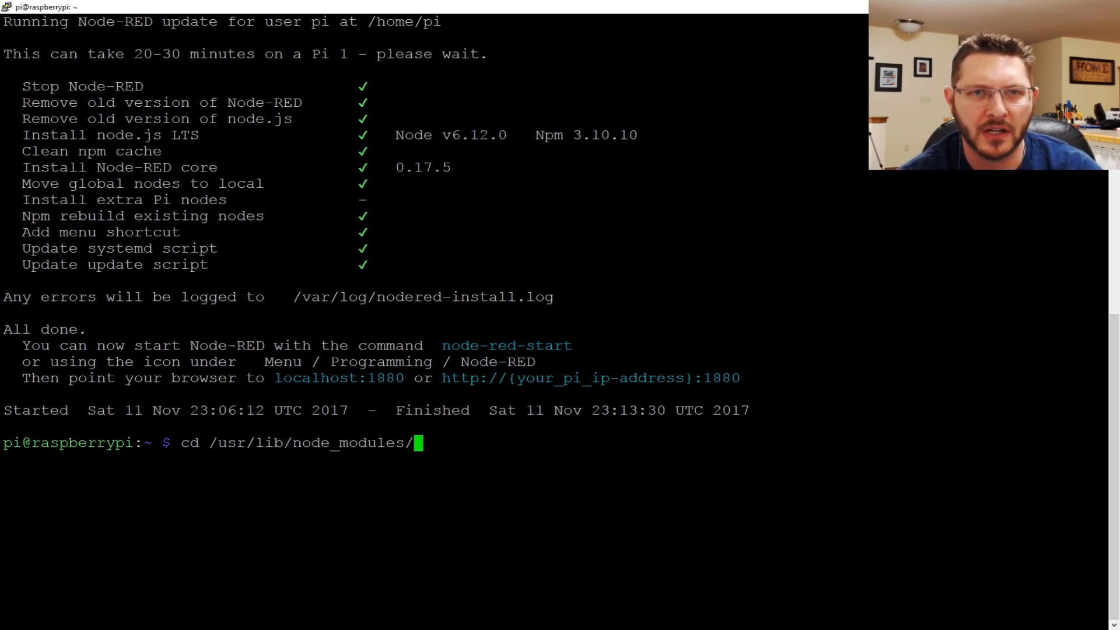
{"action": "type", "text": "node-re"}
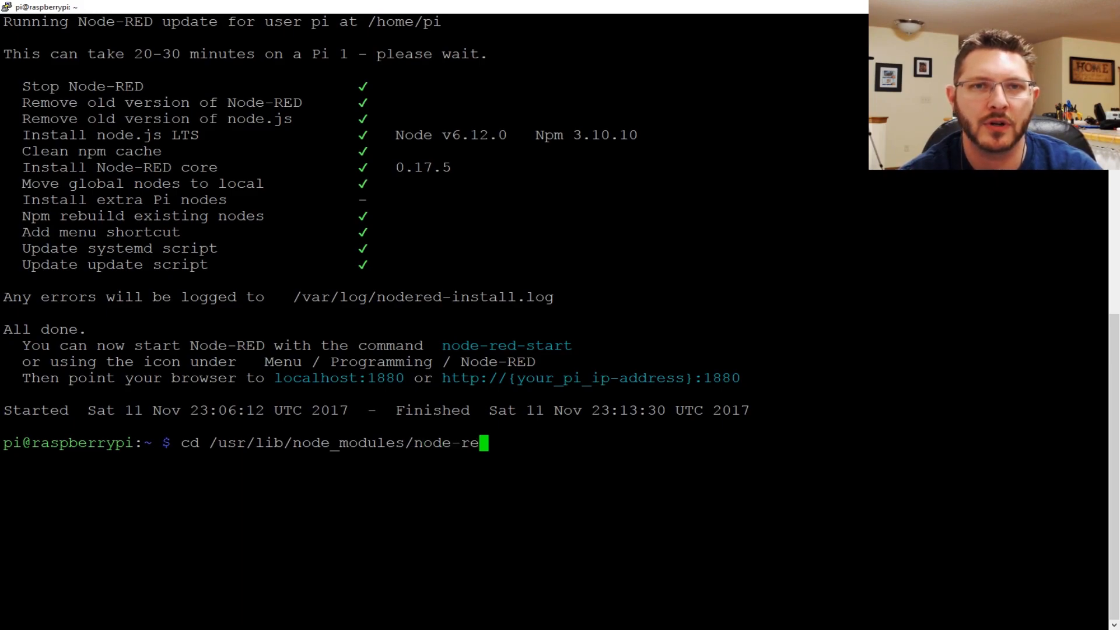
{"action": "type", "text": "d//"}
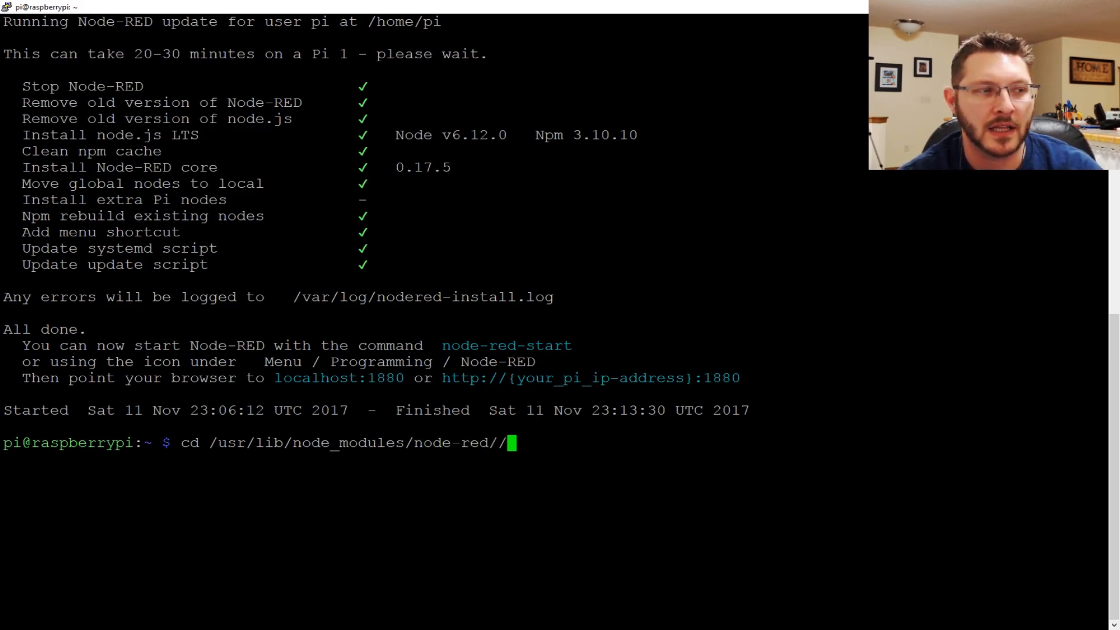
{"action": "type", "text": "nodes/"}
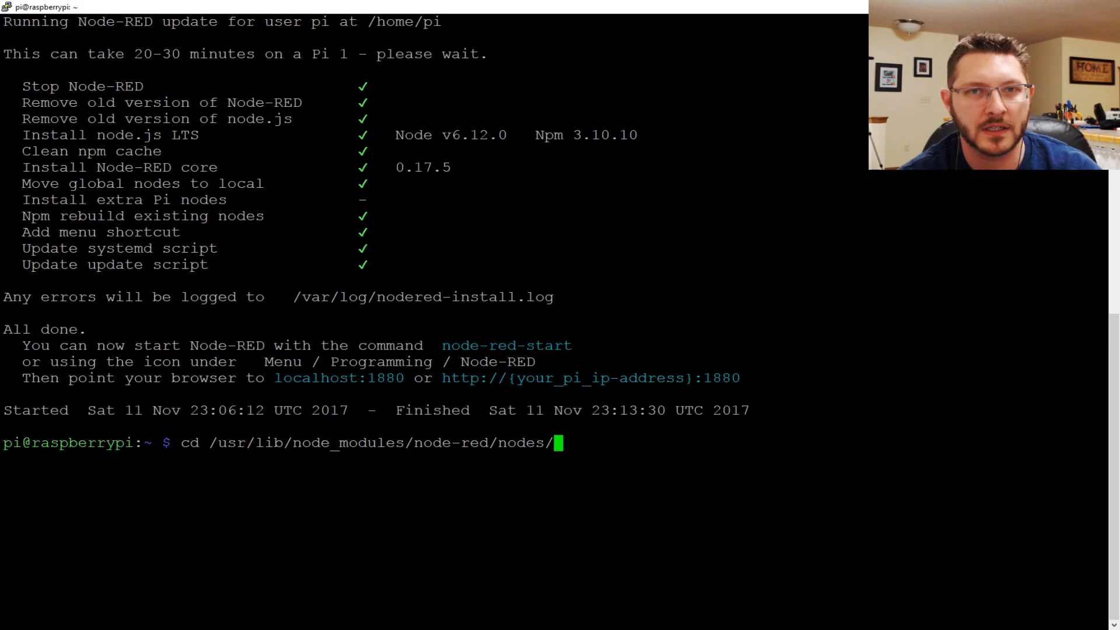
{"action": "type", "text": "core"}
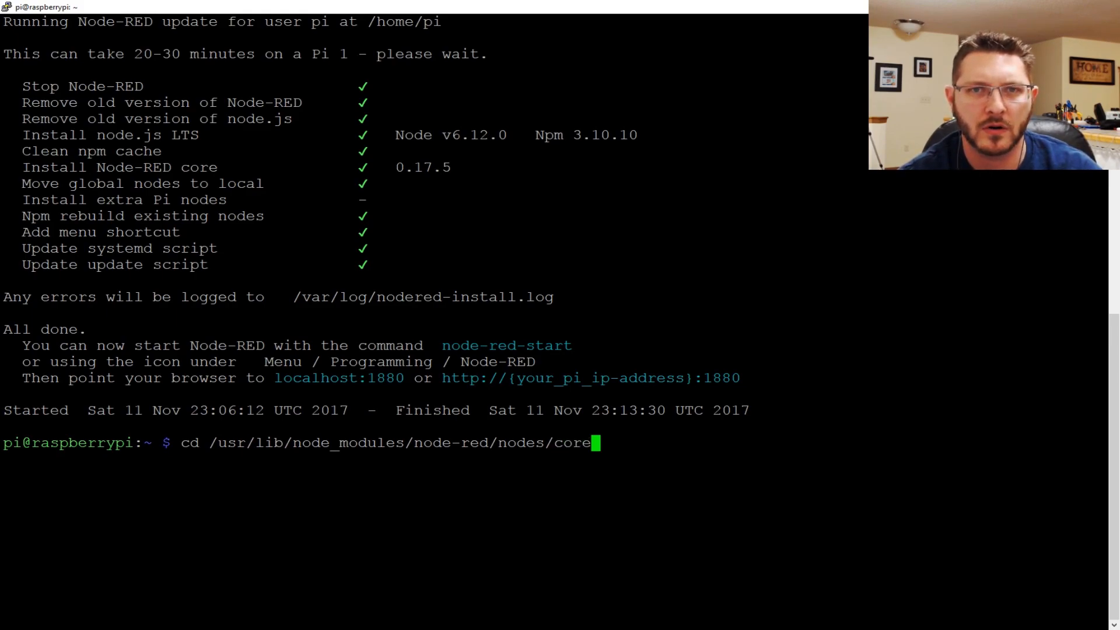
{"action": "type", "text": "/hardware/"}
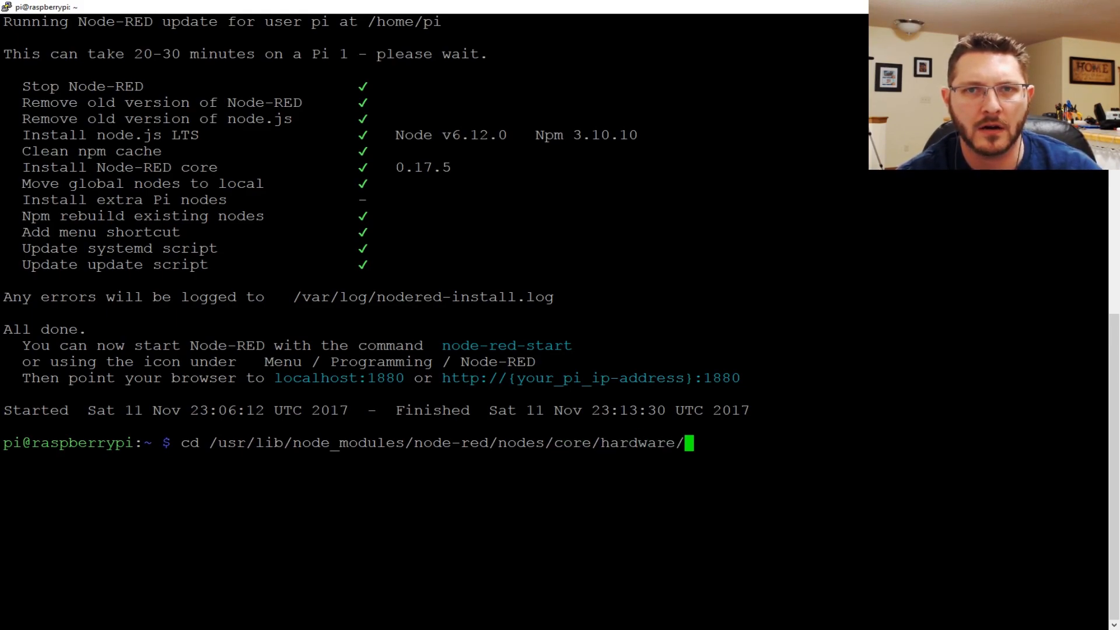
{"action": "type", "text": "r"}
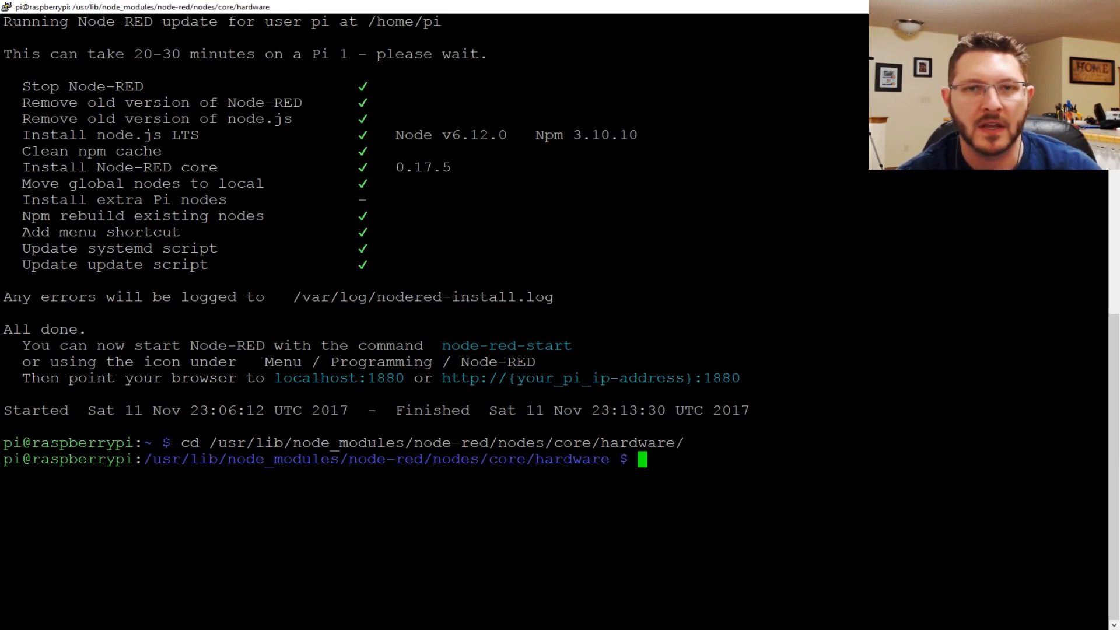
List the folder's GPIO files with ls and try the nrgpio command.
{"action": "type", "text": "ls -l"}
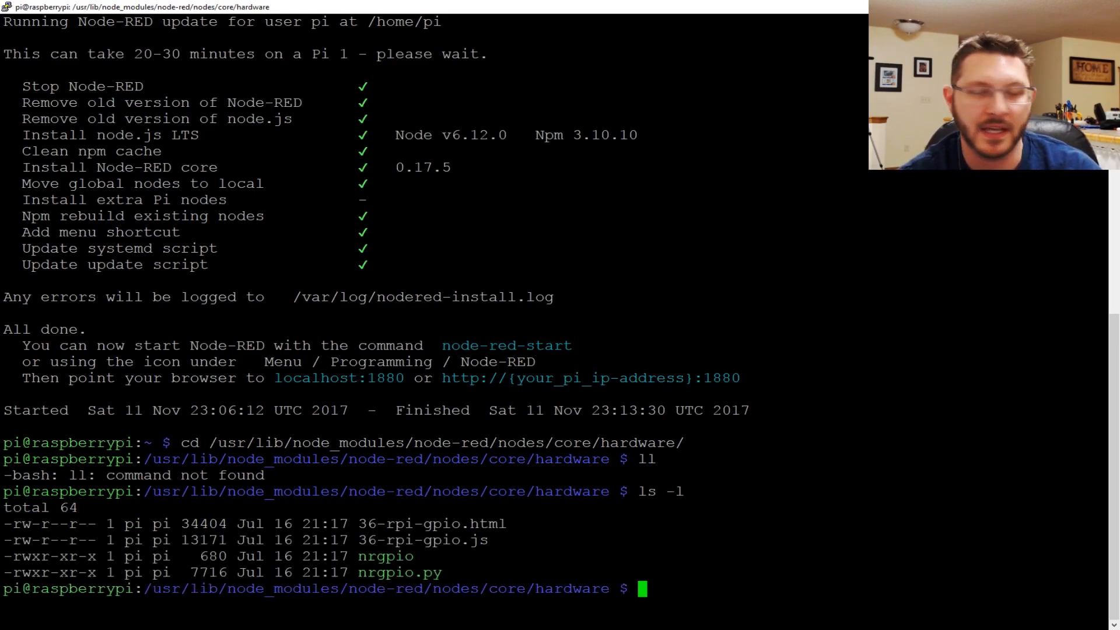
{"action": "type", "text": "nrgi"}
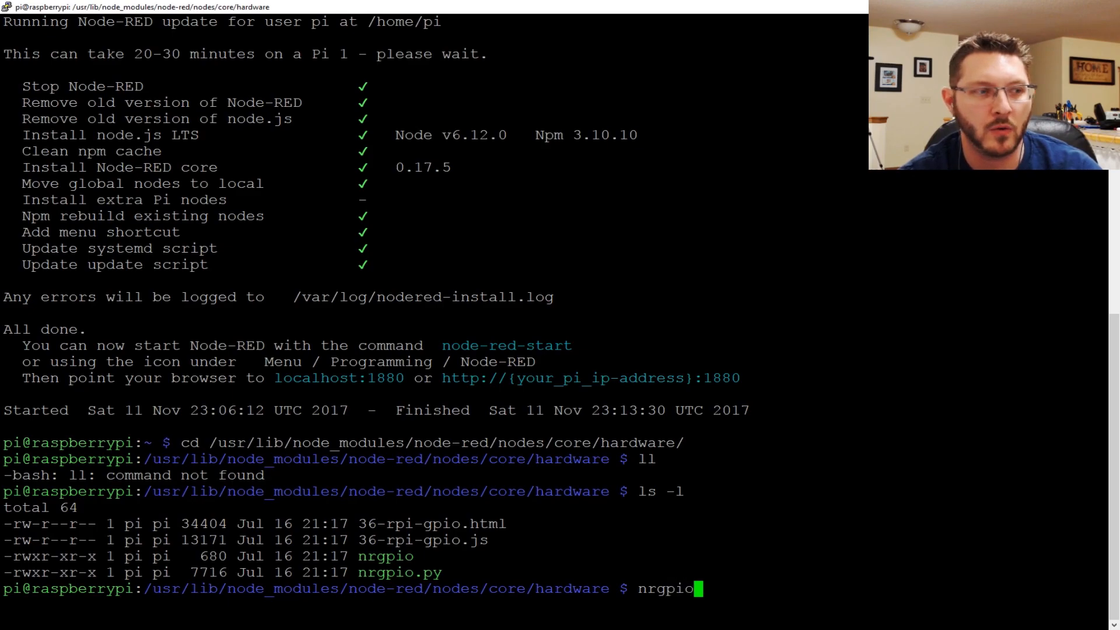
{"action": "key", "text": "BackSpace"}
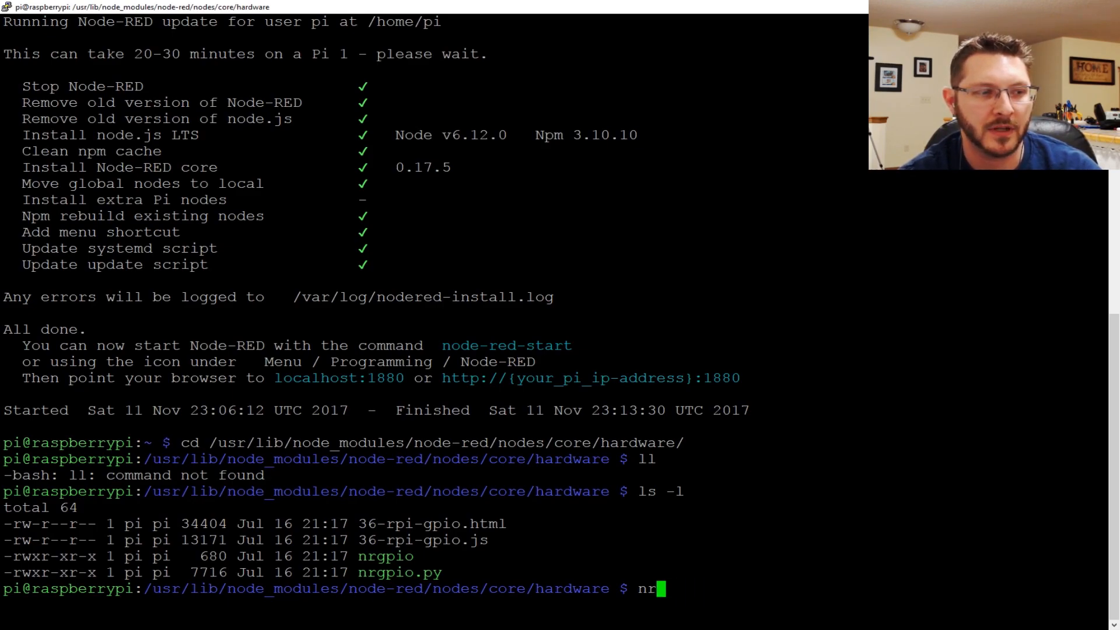
{"action": "type", "text": "o"}
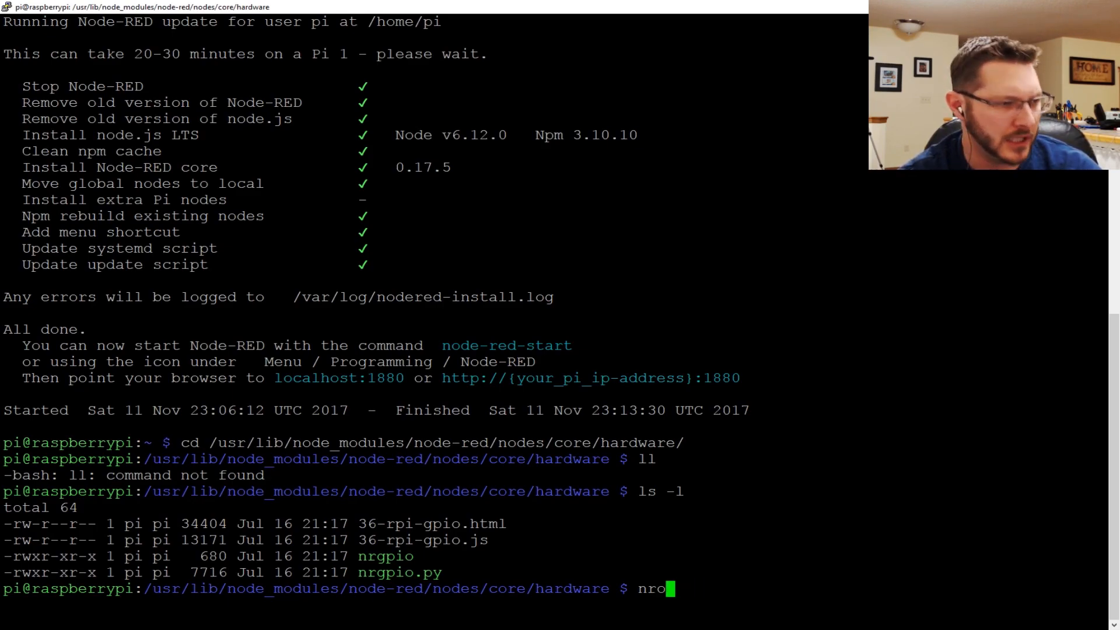
{"action": "type", "text": "g"}
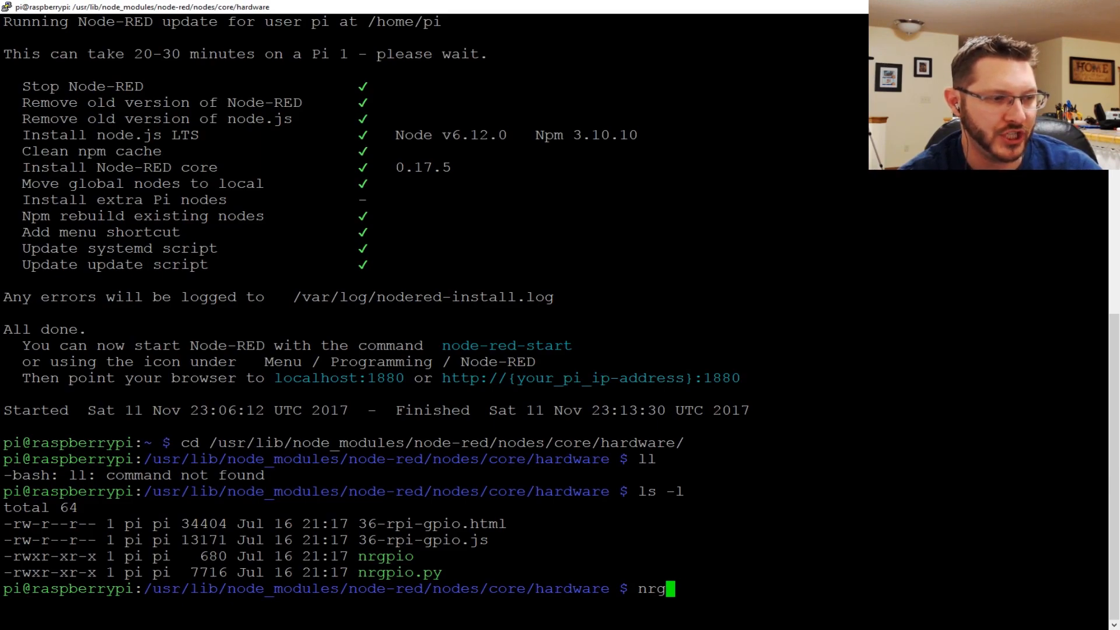
{"action": "type", "text": "io"}
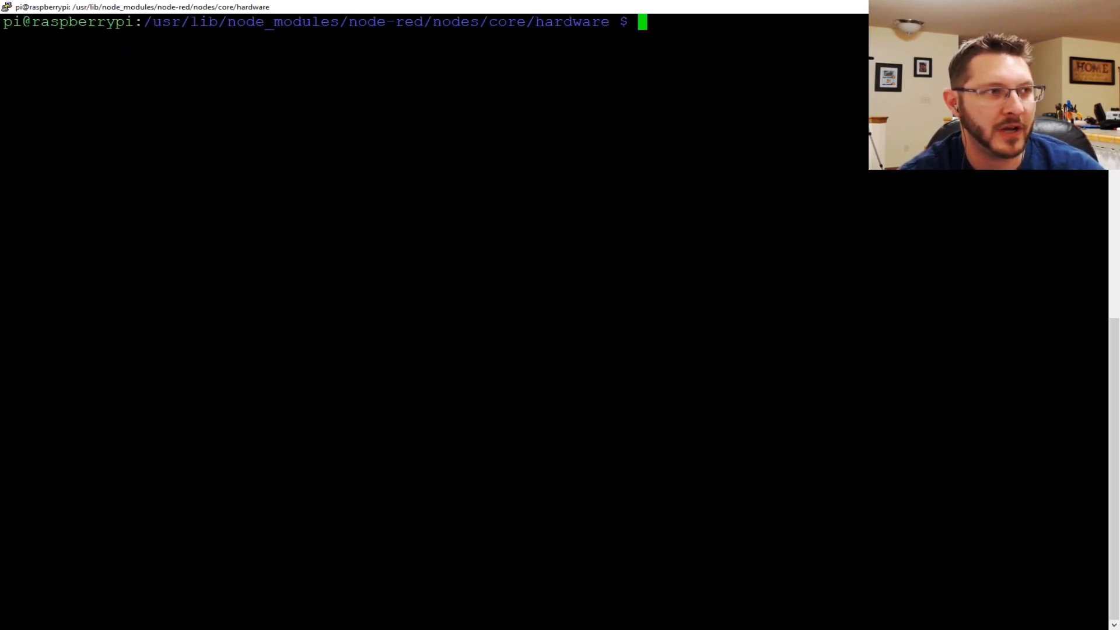
From the home folder start Node-RED with node-red-pi --max-old-space-size=256.
{"action": "type", "text": "cd"}
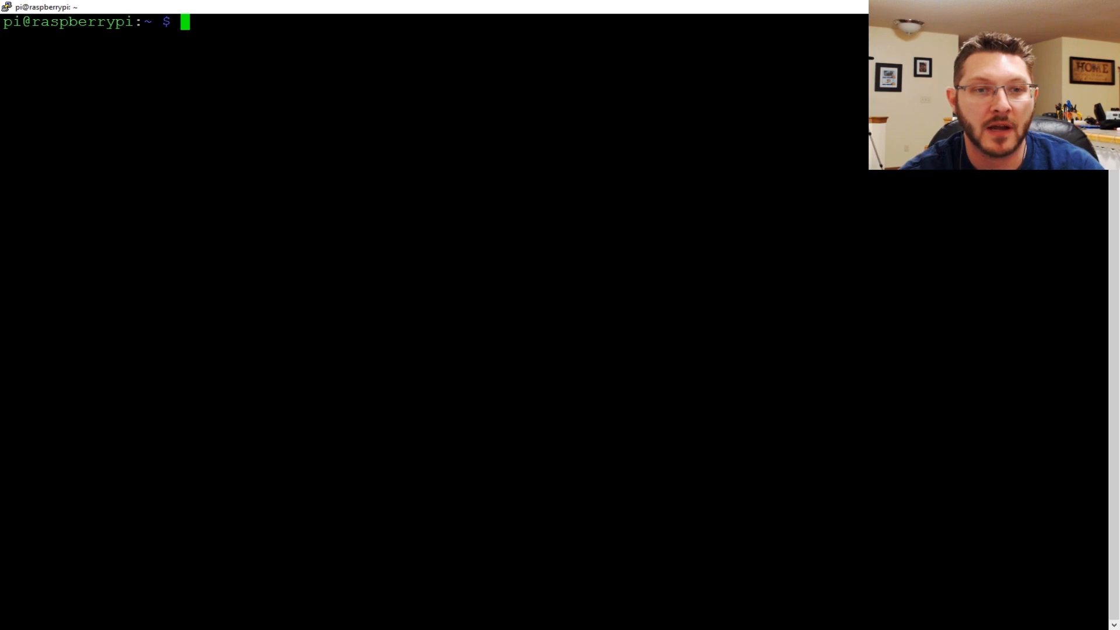
{"action": "type", "text": "node-red-pi"}
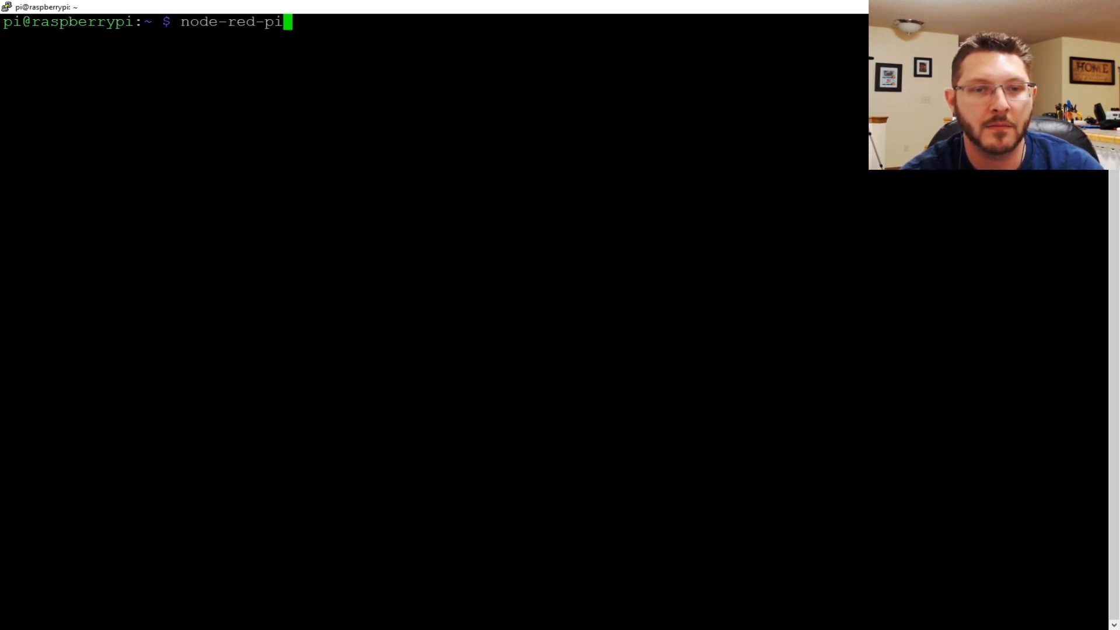
{"action": "type", "text": "--"}
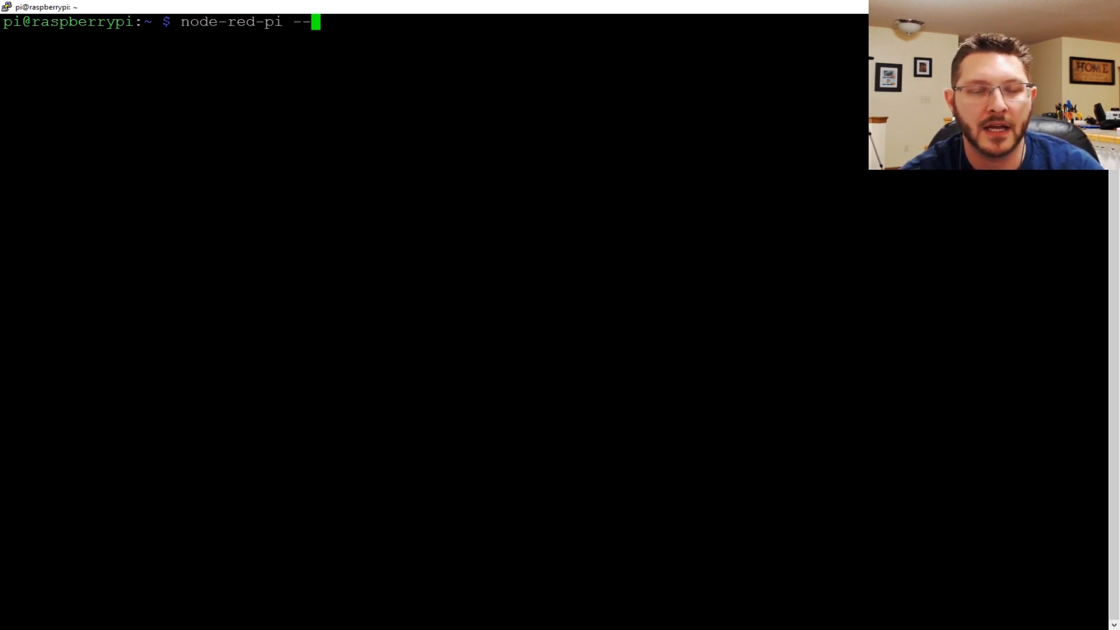
{"action": "type", "text": "max-o"}
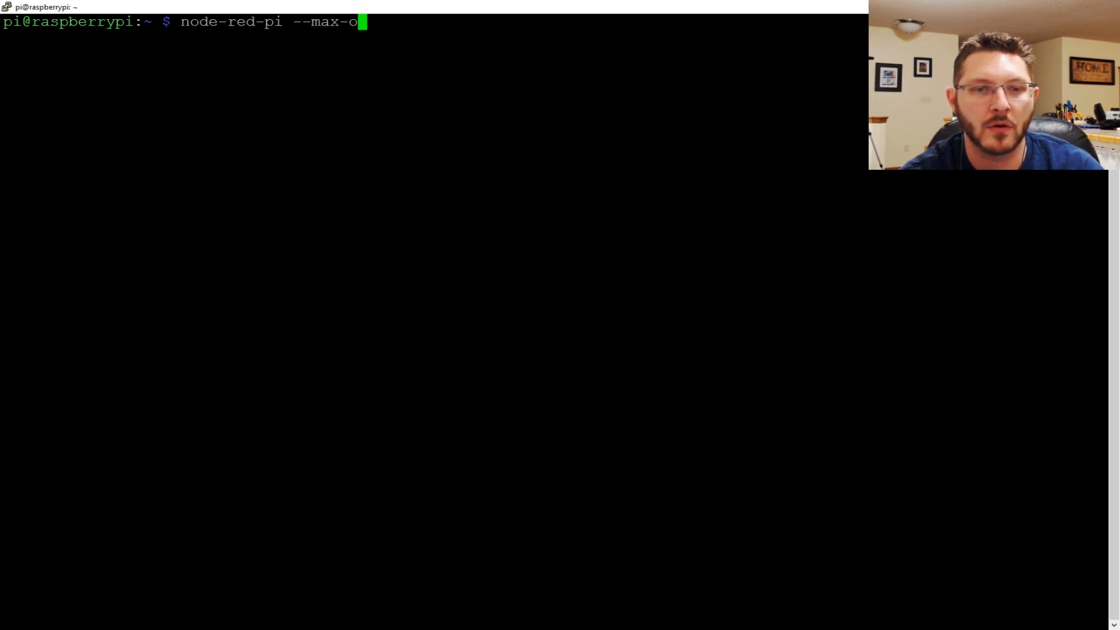
{"action": "type", "text": "ld-space-s"}
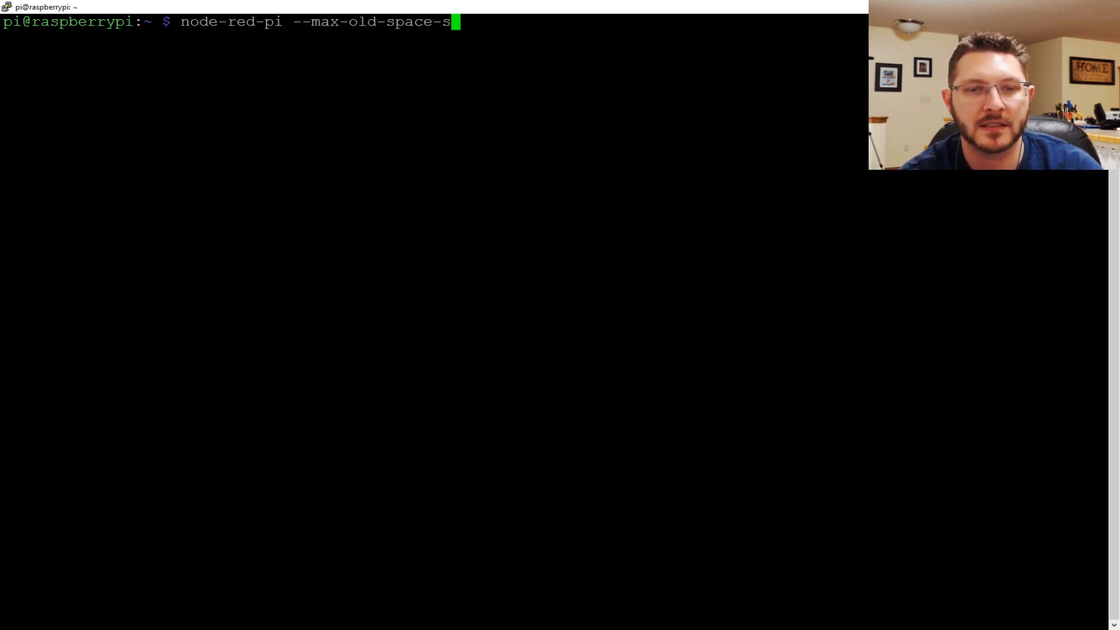
{"action": "type", "text": "iz"}
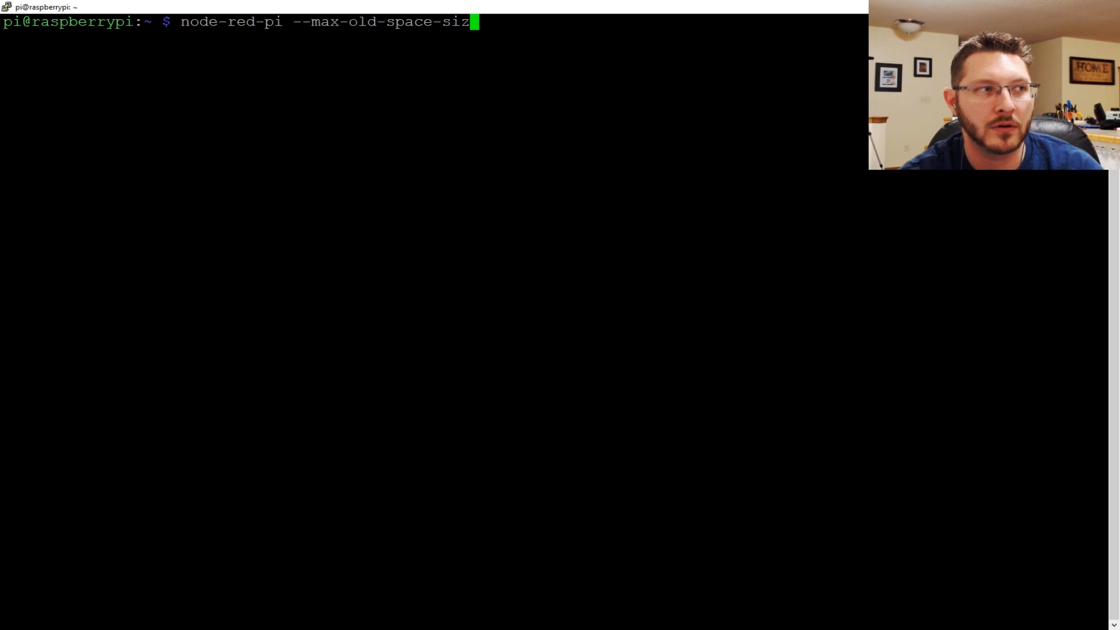
{"action": "type", "text": "e="}
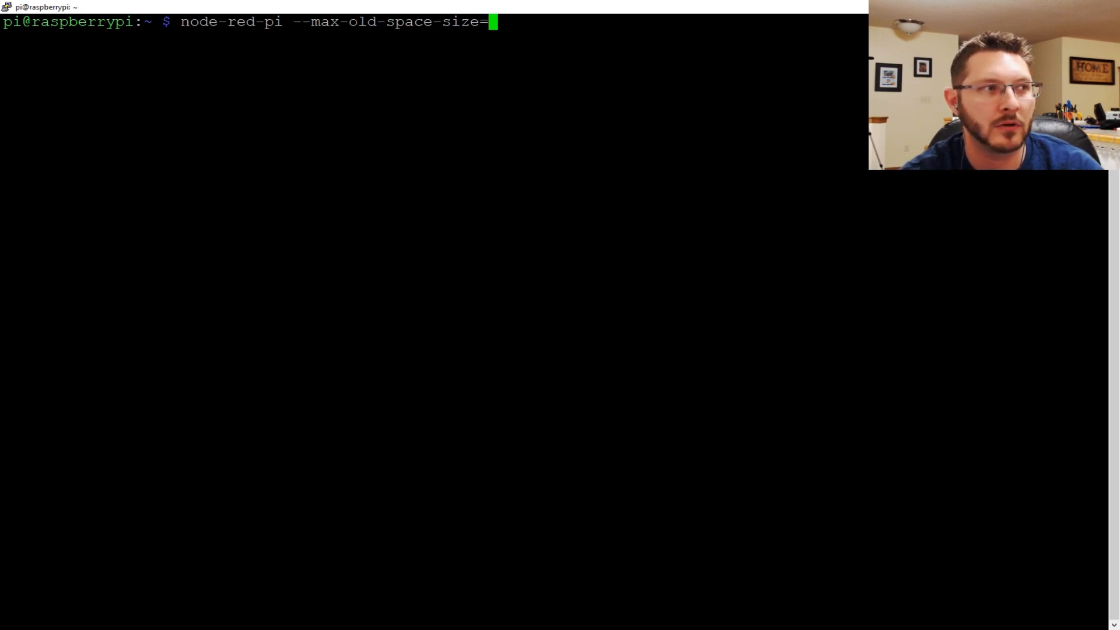
{"action": "type", "text": "256"}
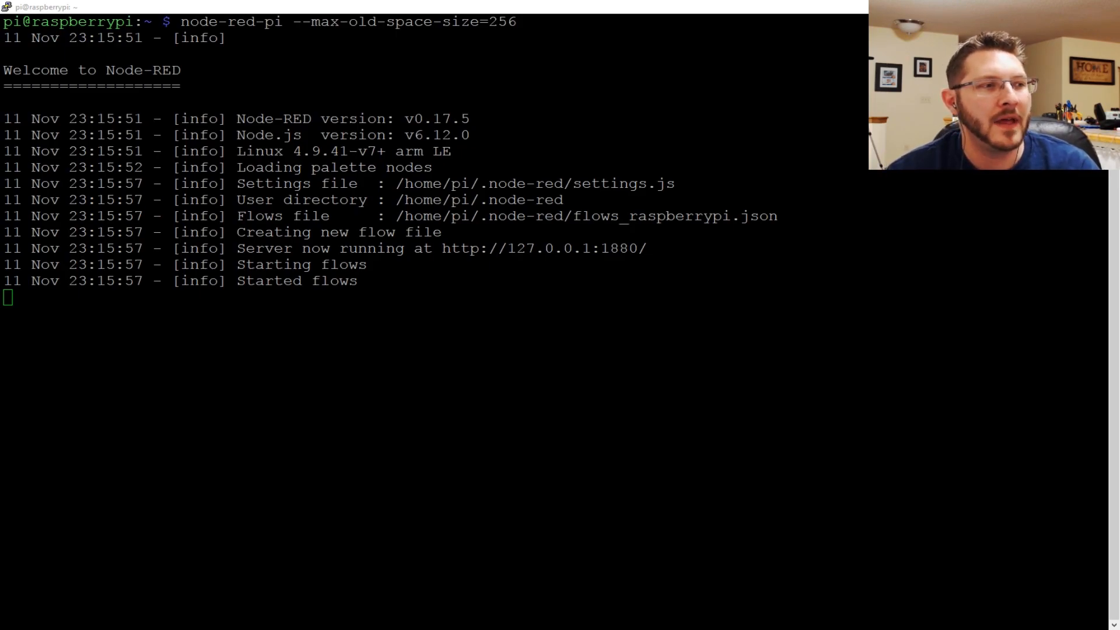
Switch from PuTTY to Chrome and bring up a new blank tab.
{"action": "left_click_drag", "start_coordinate": [498, 248], "coordinate": [591, 247]}
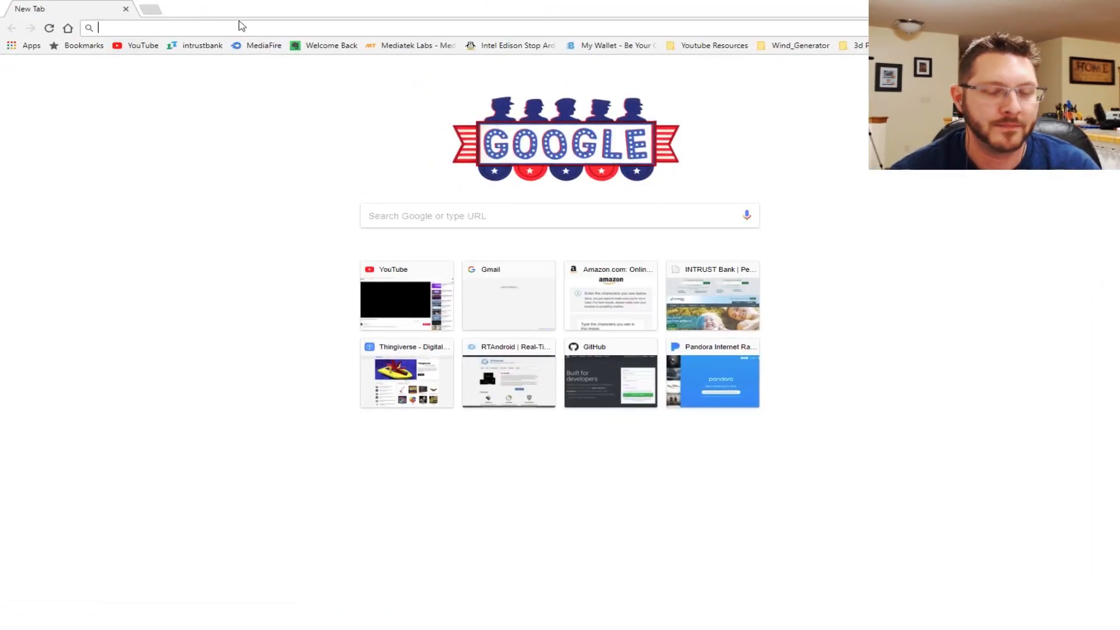
{"action": "type", "text": "192.168.2.31:8123"}
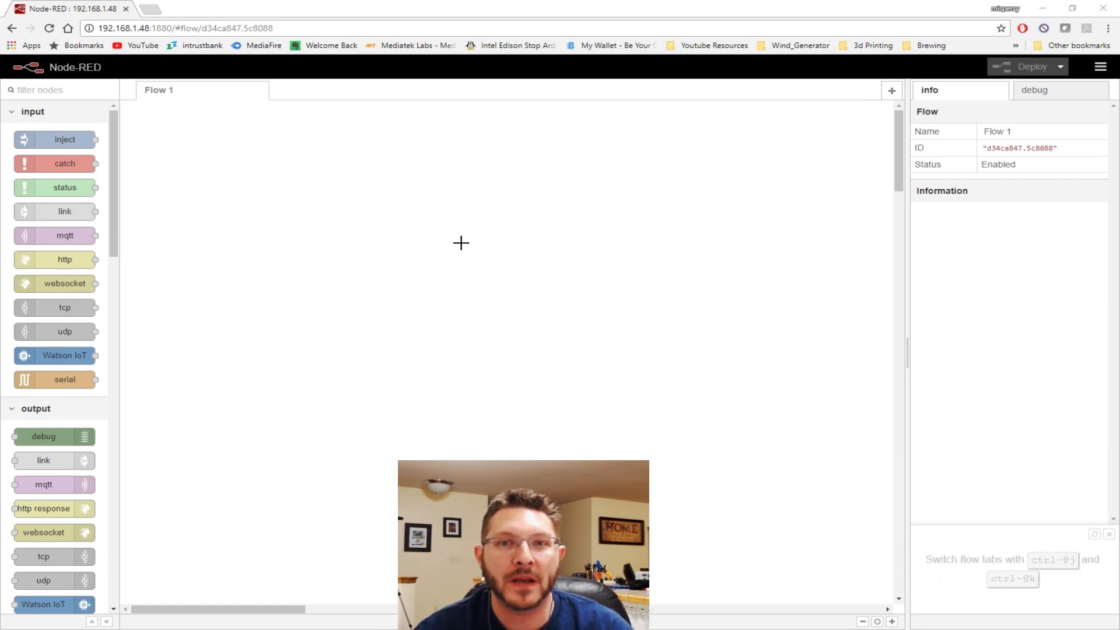
{"action": "mouse_move", "coordinate": [33, 203]}
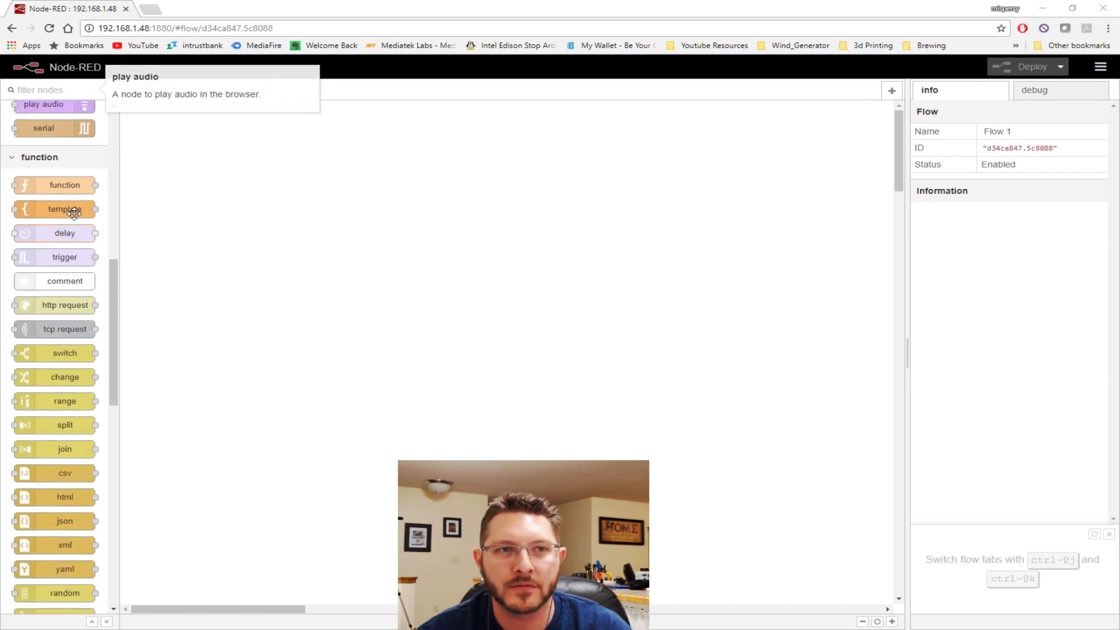
{"action": "scroll", "scroll_direction": "down", "scroll_amount": 3}
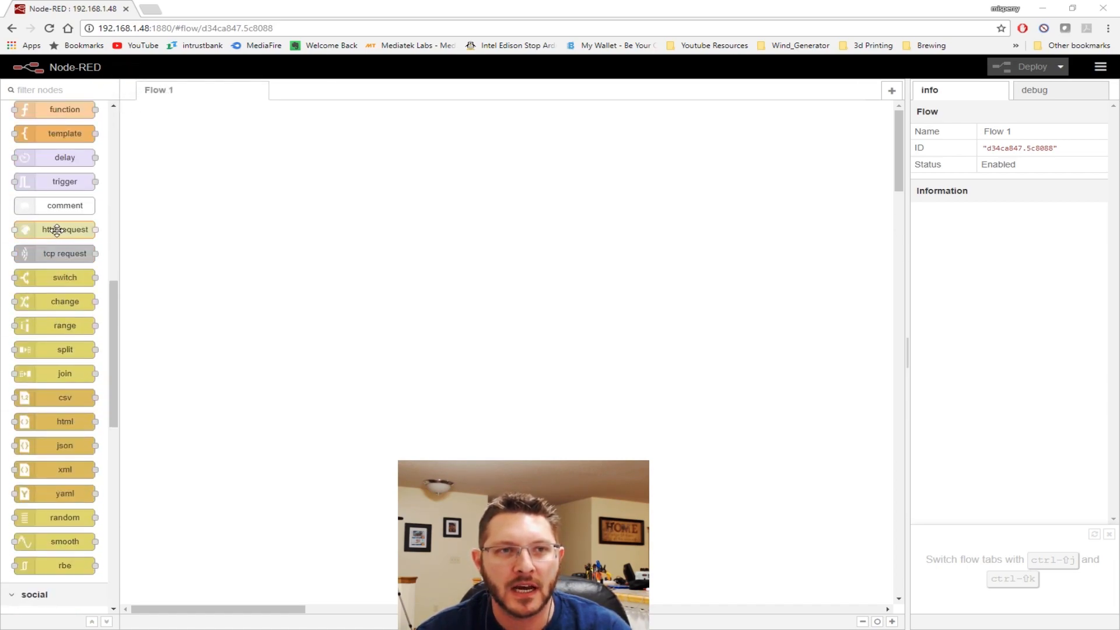
{"action": "scroll", "scroll_direction": "down", "scroll_amount": 3}
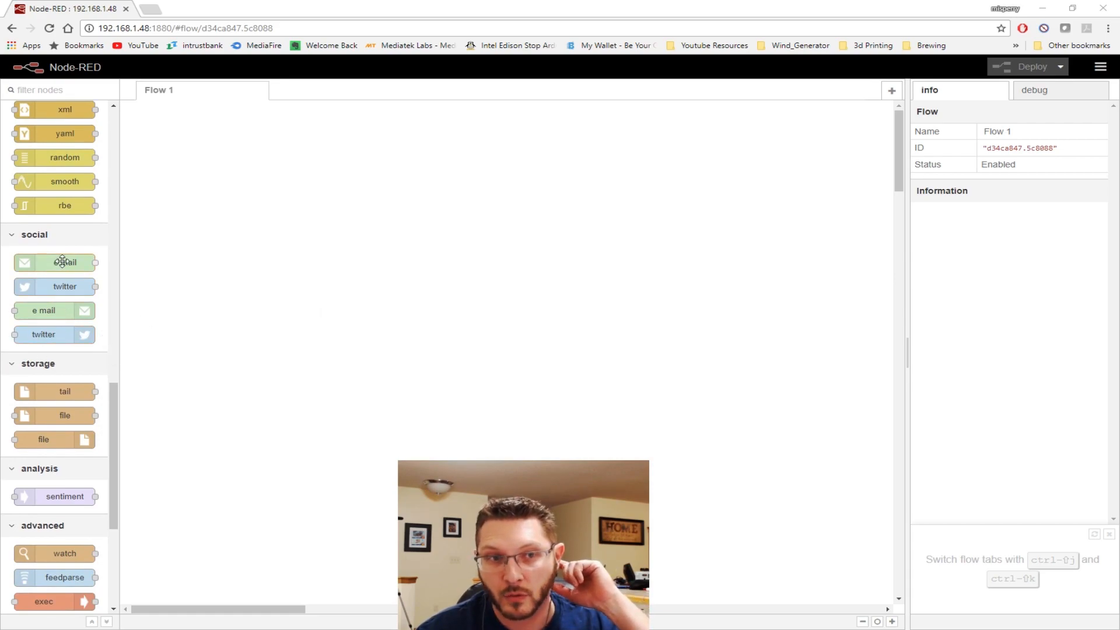
{"action": "scroll", "scroll_direction": "down", "scroll_amount": 3}
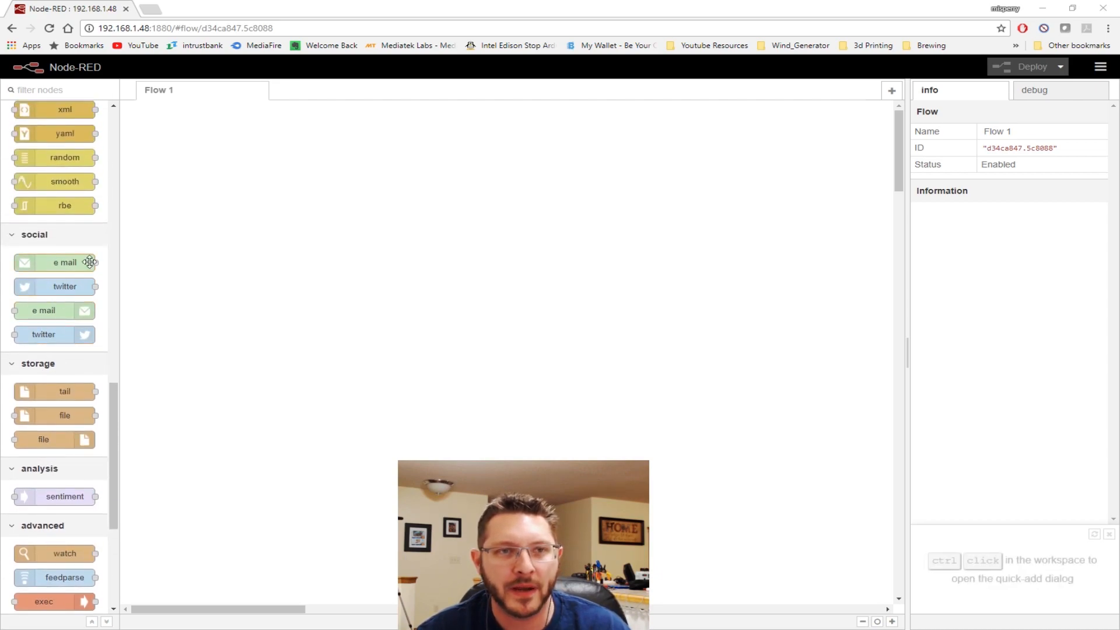
{"action": "mouse_move", "coordinate": [45, 351]}
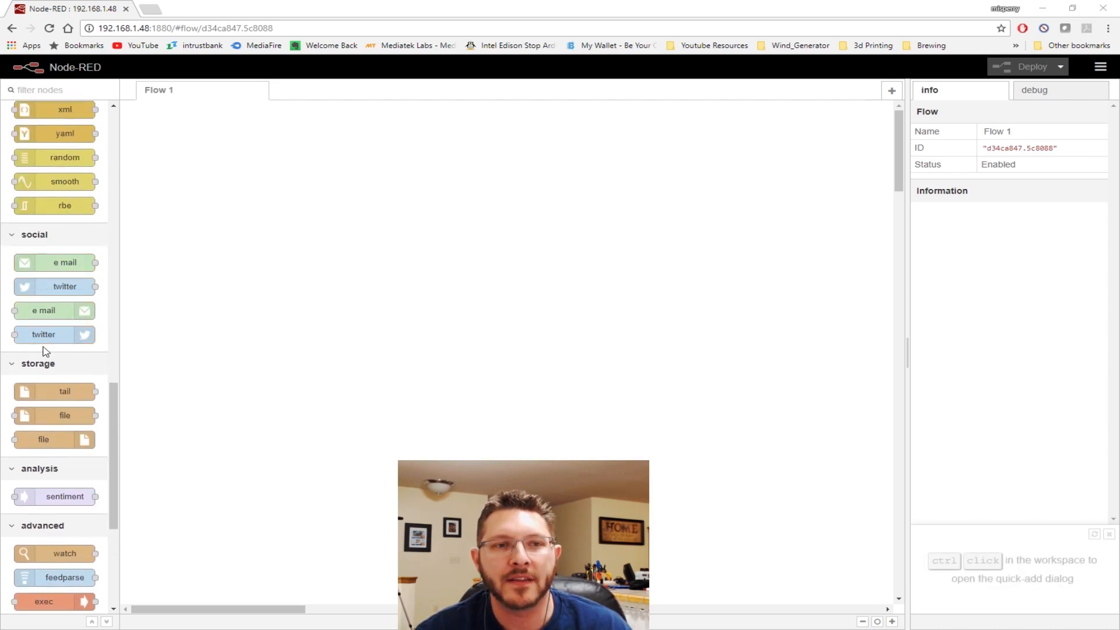
{"action": "mouse_move", "coordinate": [56, 266]}
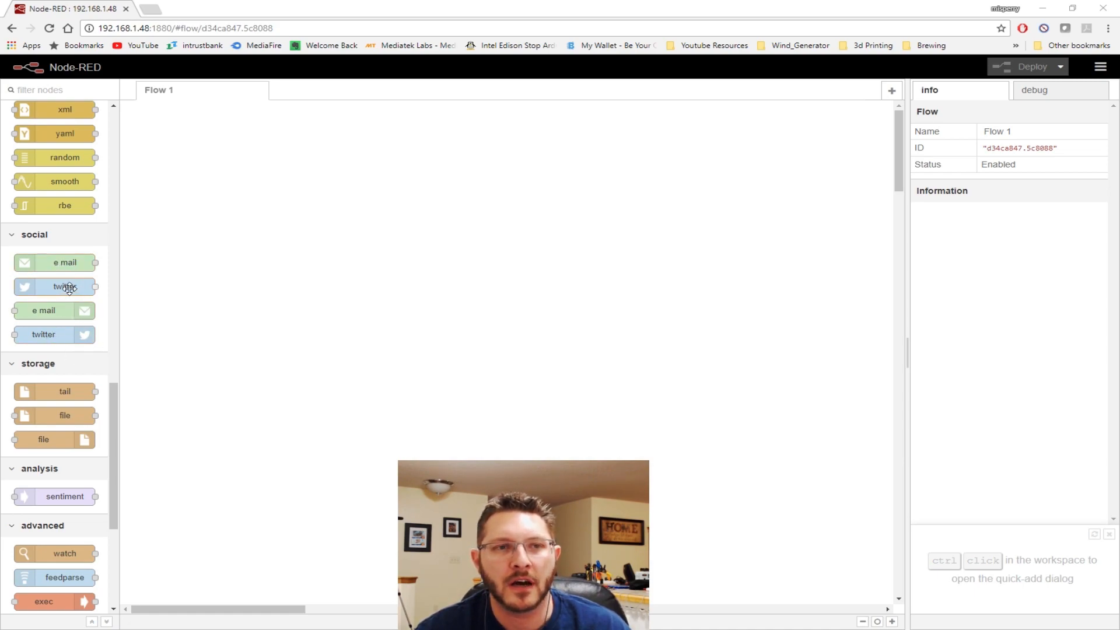
{"action": "mouse_move", "coordinate": [59, 287]}
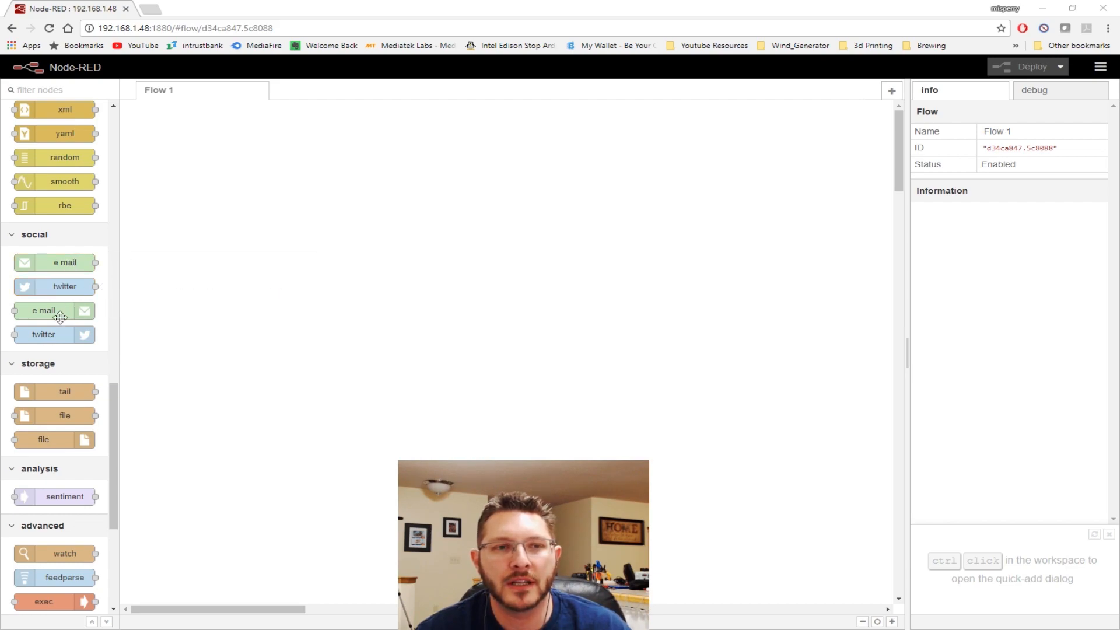
{"action": "mouse_move", "coordinate": [60, 301]}
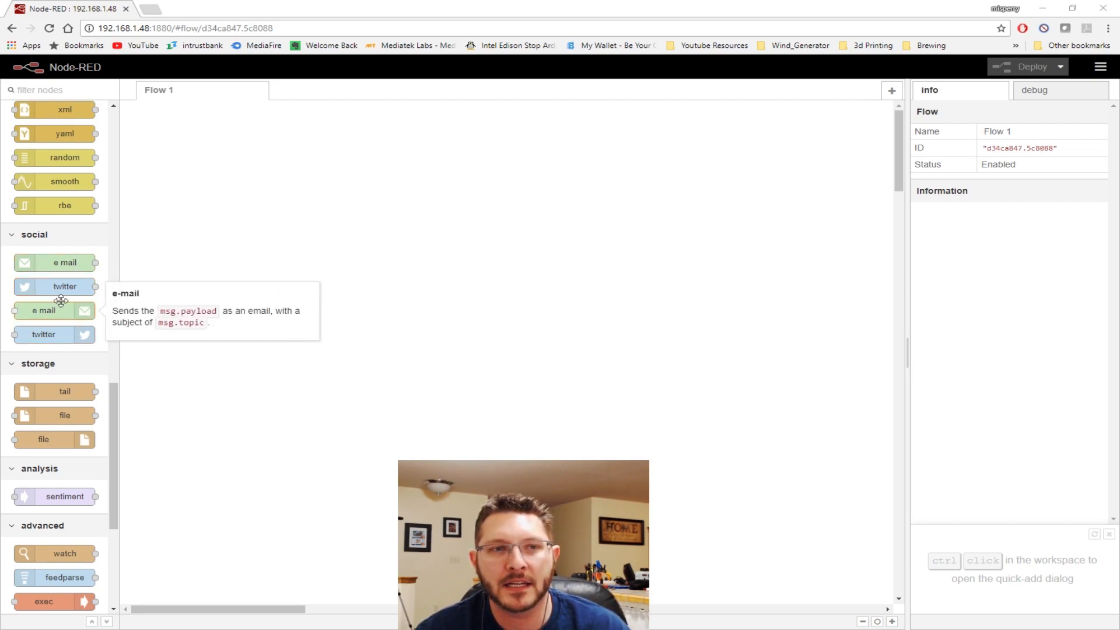
{"action": "mouse_move", "coordinate": [90, 290]}
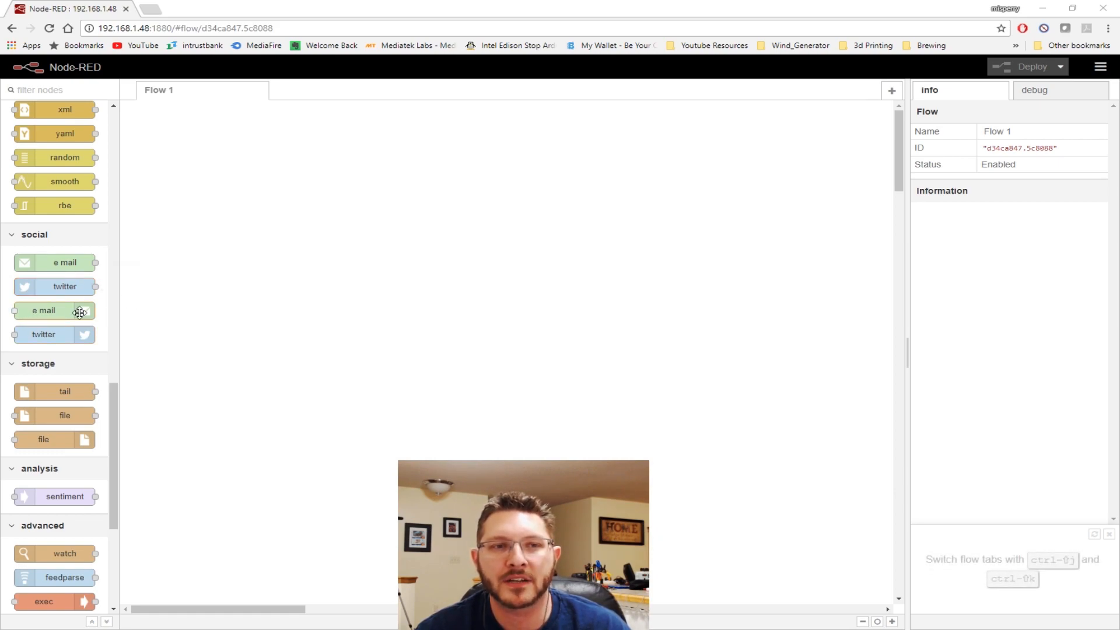
{"action": "mouse_move", "coordinate": [73, 311]}
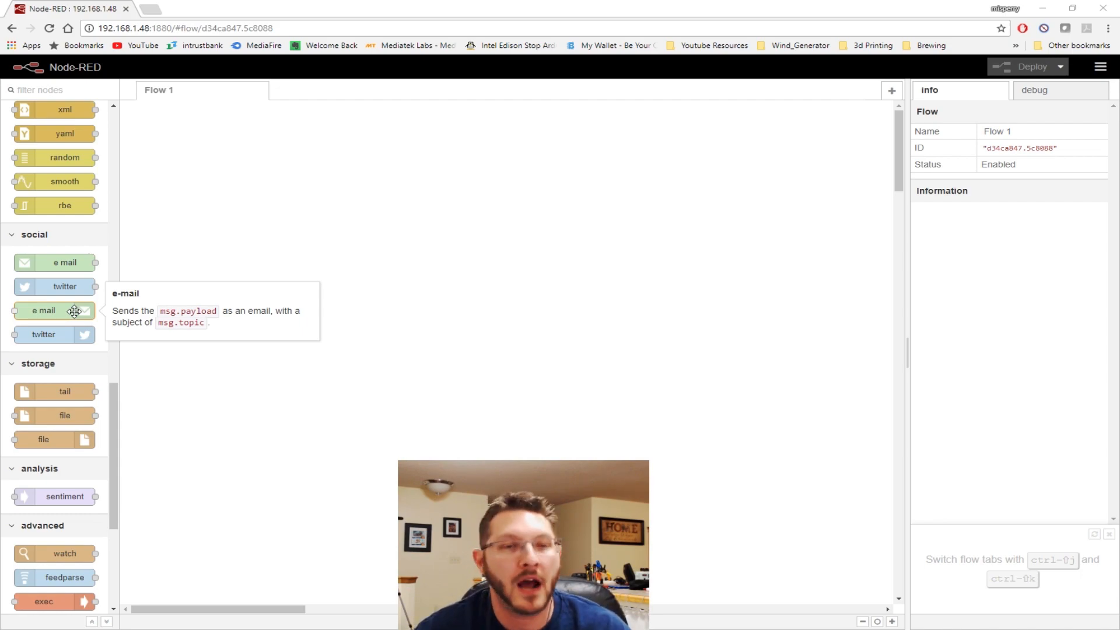
{"action": "mouse_move", "coordinate": [70, 287]}
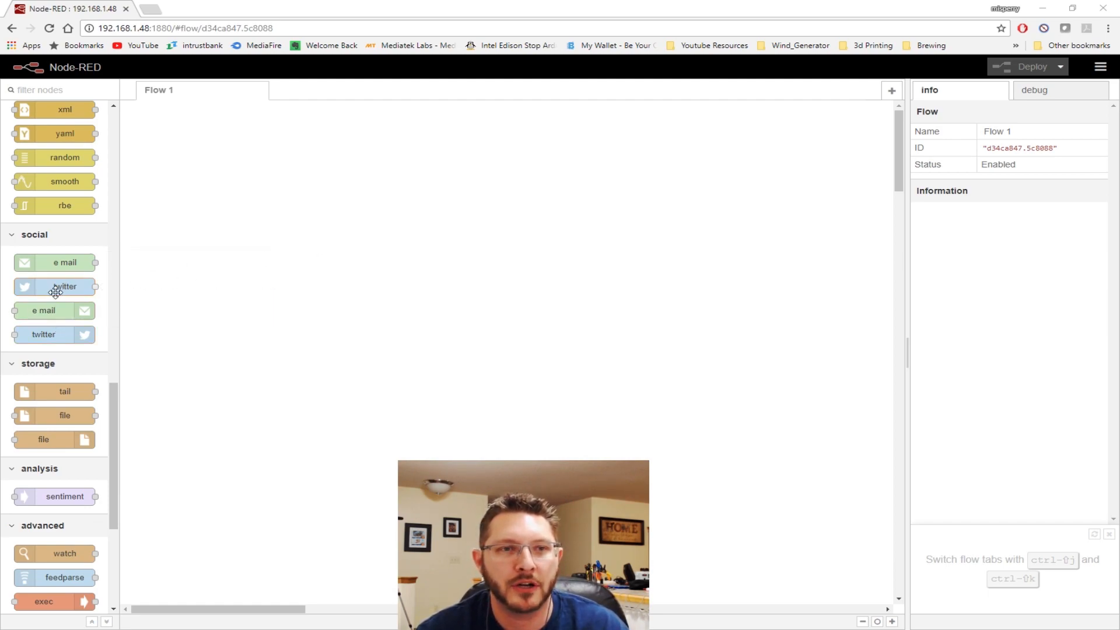
Place a twitter input node and a debug node onto the Flow 1 canvas.
{"action": "left_click_drag", "start_coordinate": [55, 287], "coordinate": [238, 172]}
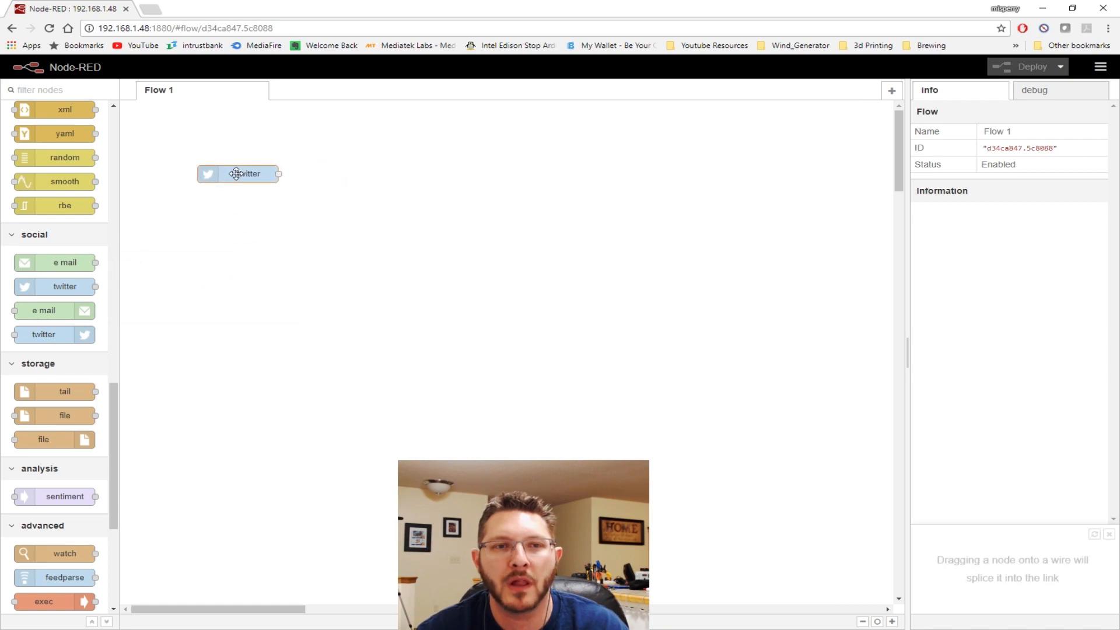
{"action": "left_click", "coordinate": [238, 173]}
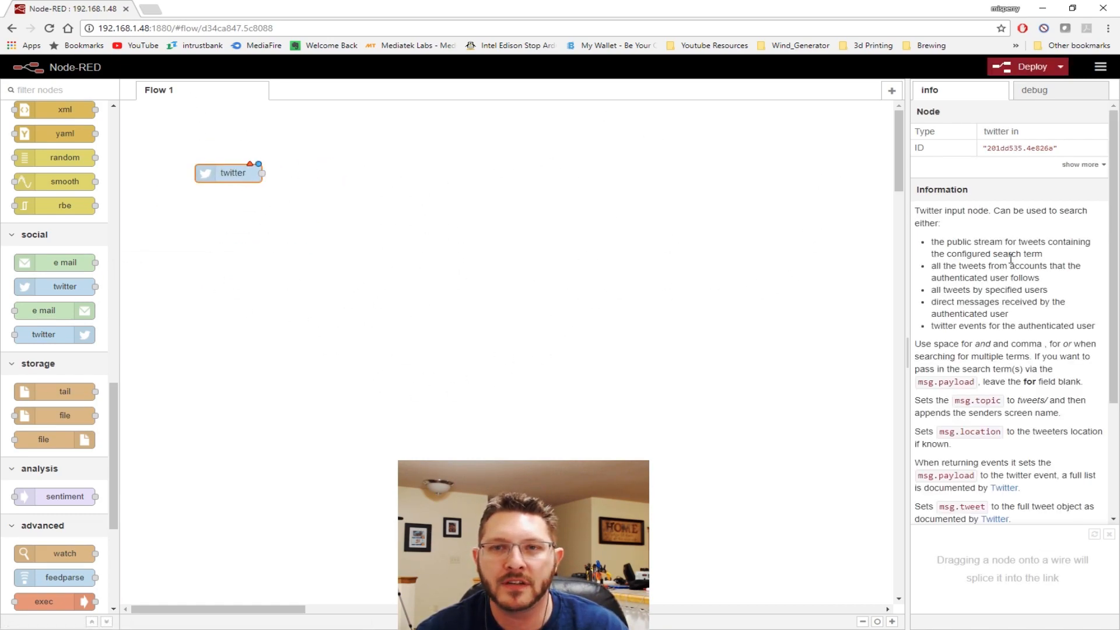
{"action": "mouse_move", "coordinate": [181, 185]}
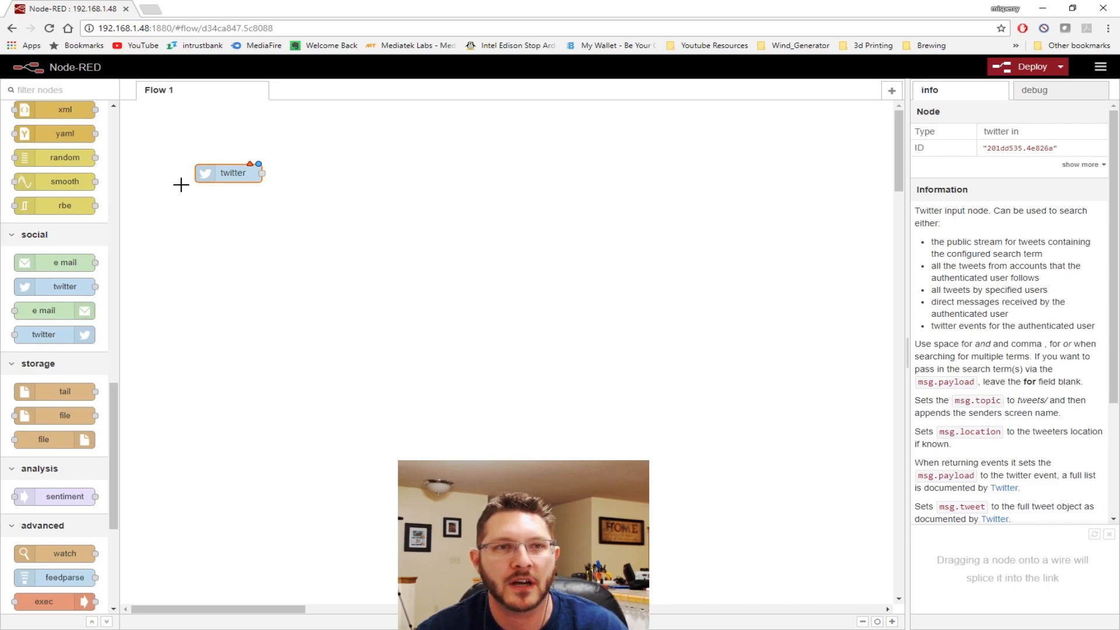
{"action": "scroll", "scroll_direction": "up", "scroll_amount": 3}
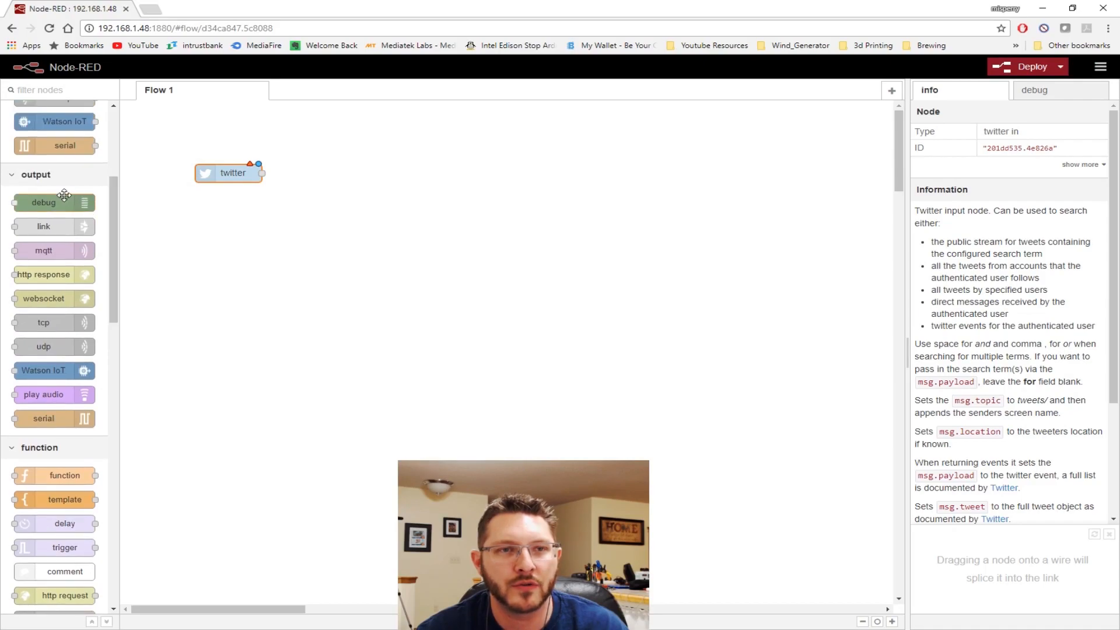
{"action": "left_click_drag", "start_coordinate": [43, 202], "coordinate": [513, 169]}
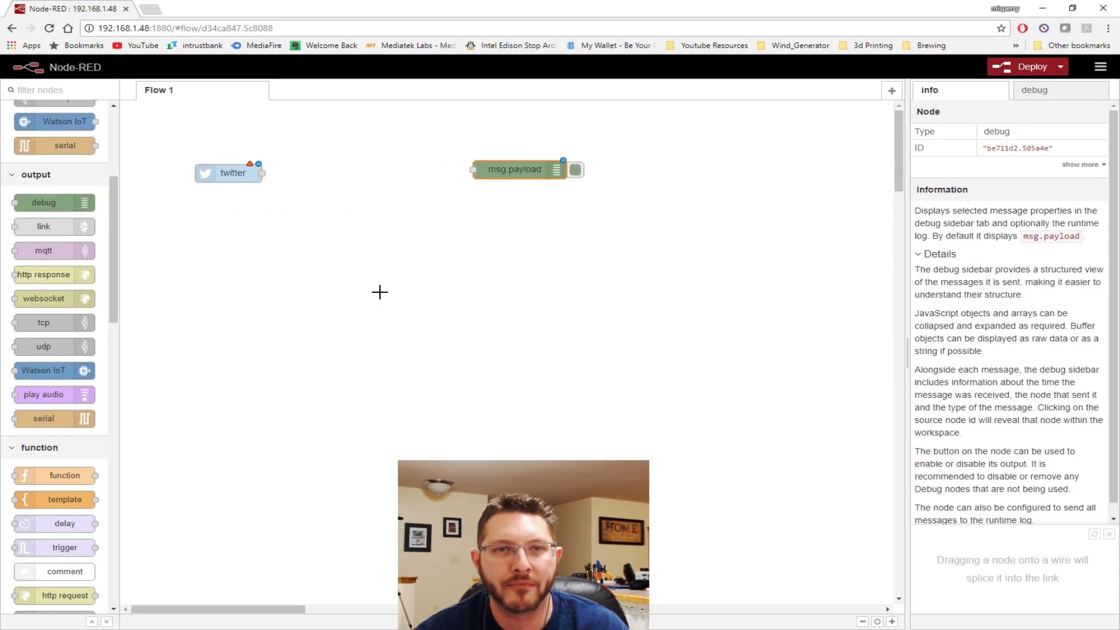
{"action": "mouse_move", "coordinate": [219, 165]}
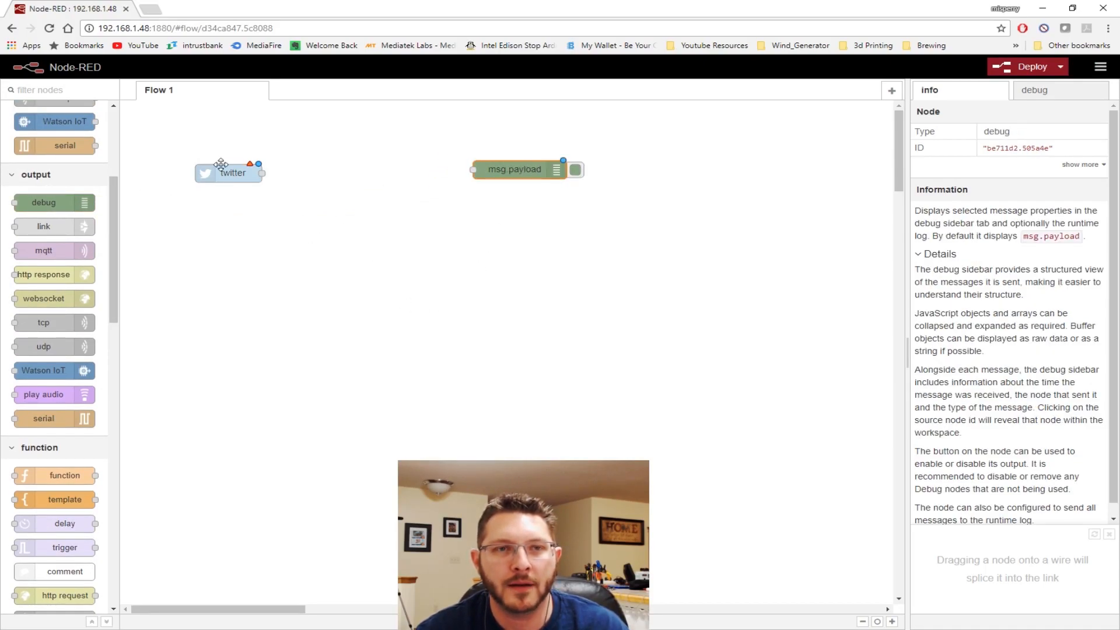
Add new twitter-credentials on the twitter node and authorize Node RED with the Twitter account.
{"action": "double_click", "coordinate": [228, 172]}
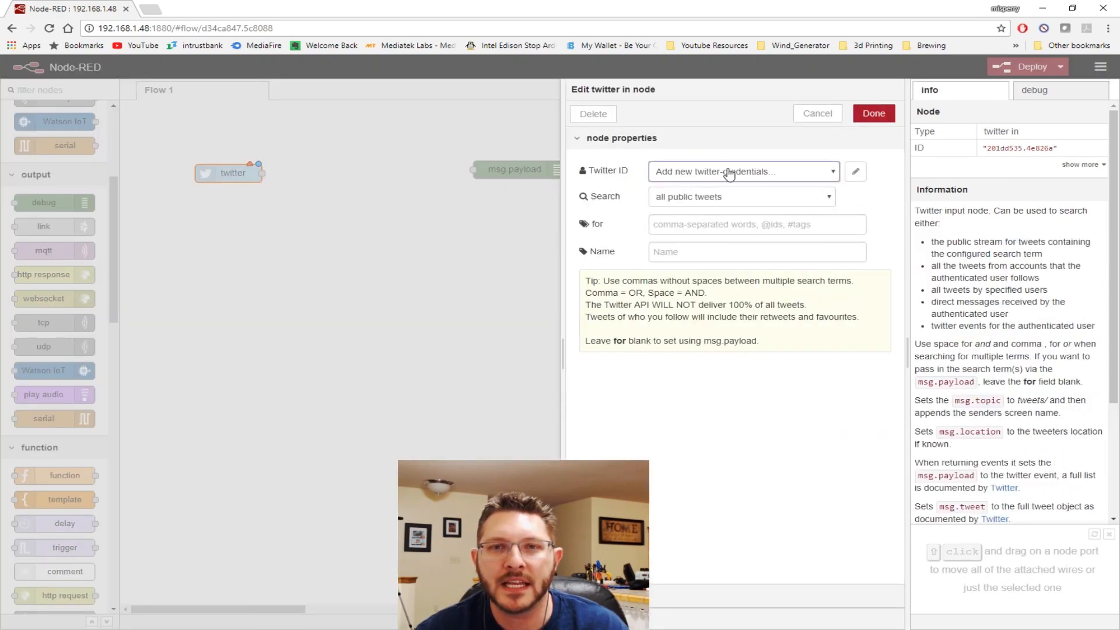
{"action": "left_click", "coordinate": [855, 170]}
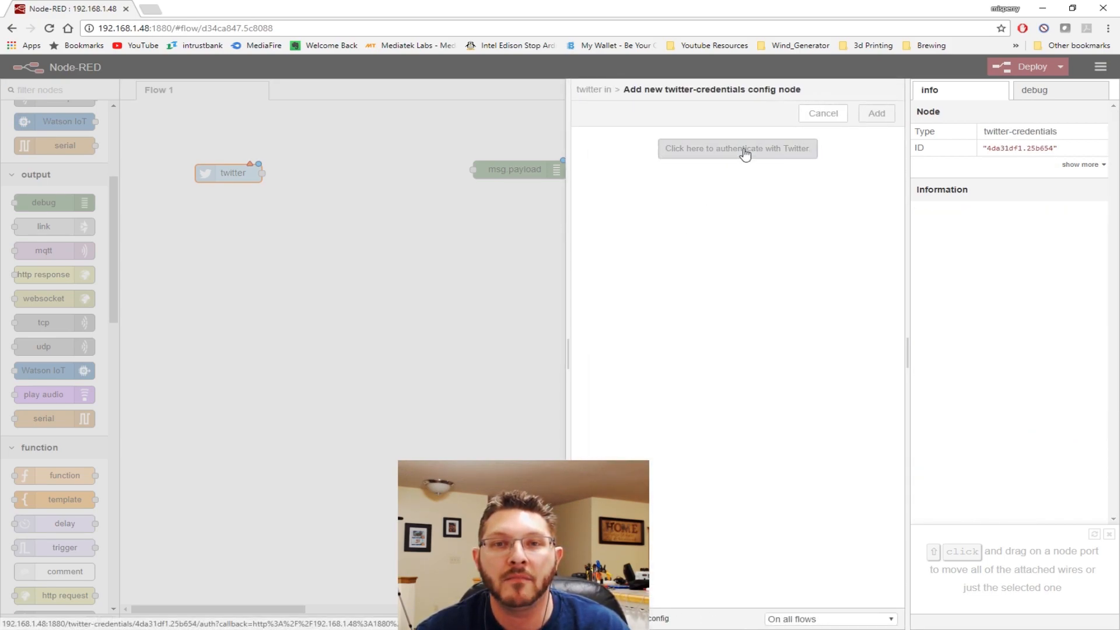
{"action": "left_click", "coordinate": [738, 148]}
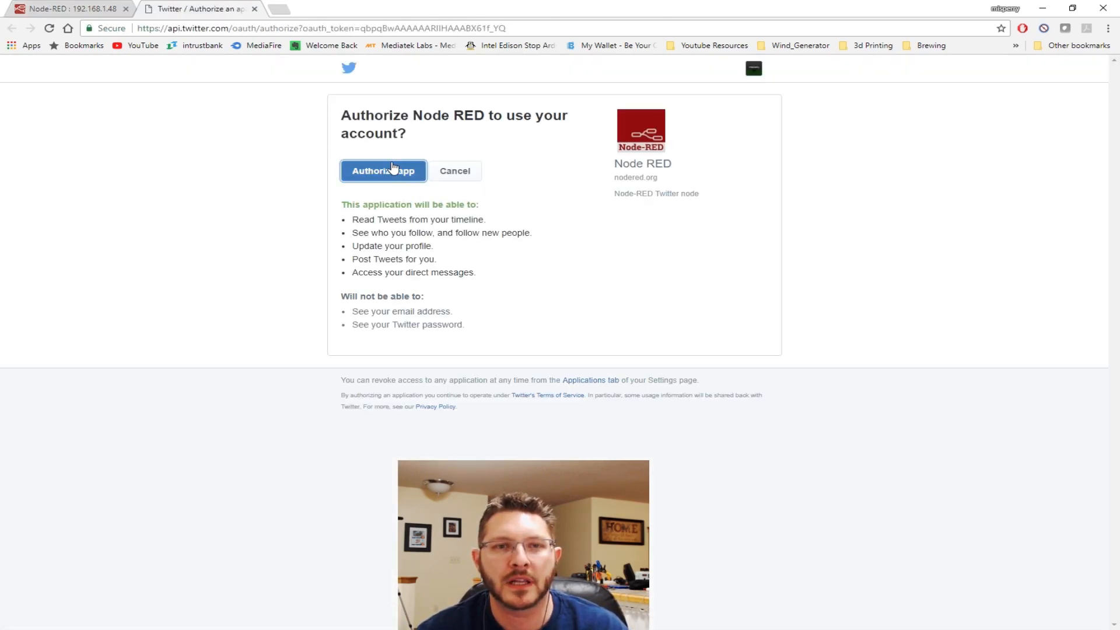
{"action": "left_click", "coordinate": [382, 171]}
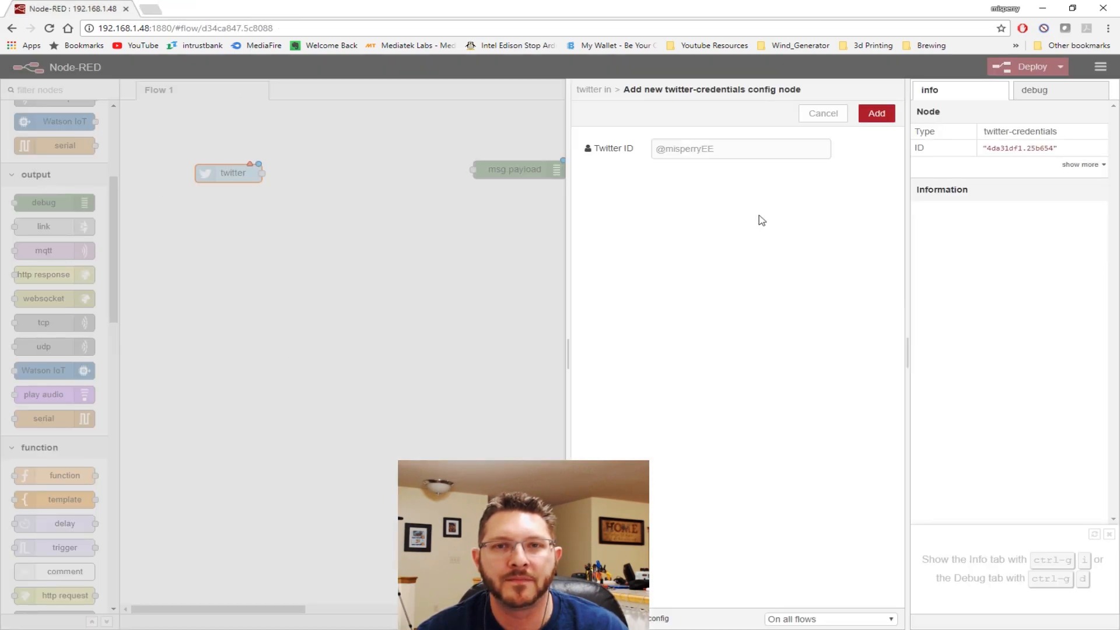
{"action": "mouse_move", "coordinate": [715, 166]}
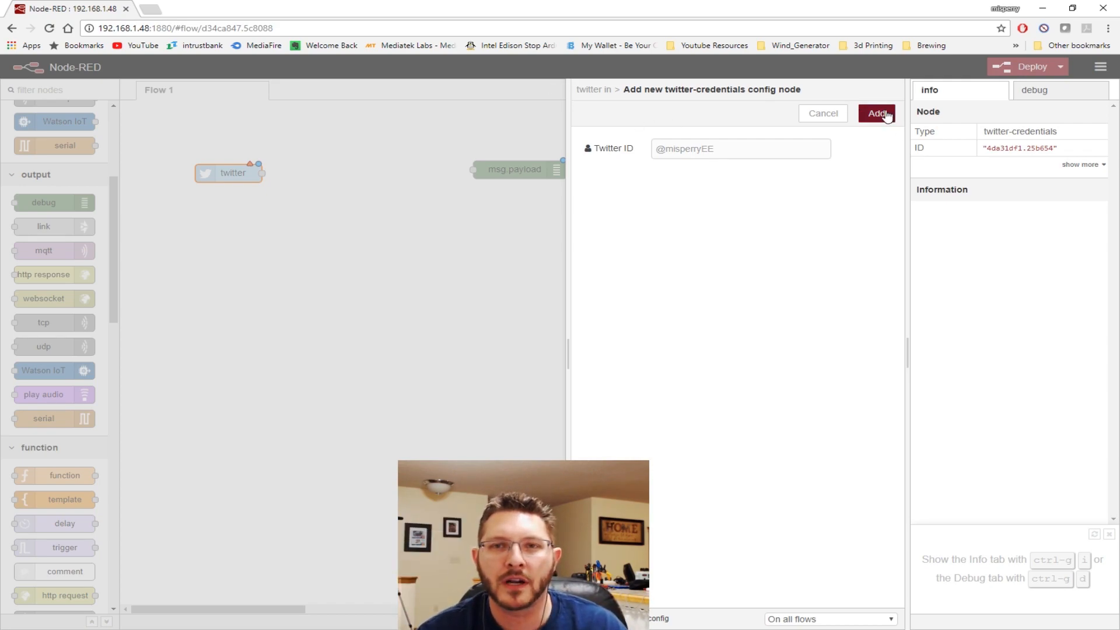
Add the authorized Twitter credentials so the twitter node uses that account.
{"action": "left_click", "coordinate": [877, 113]}
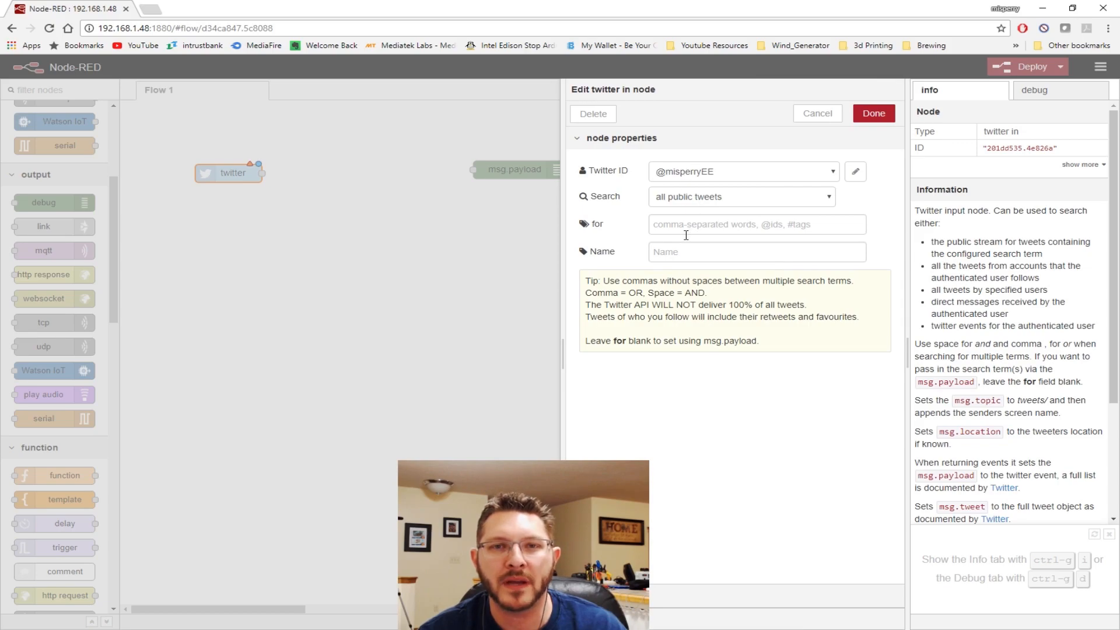
{"action": "mouse_move", "coordinate": [319, 182]}
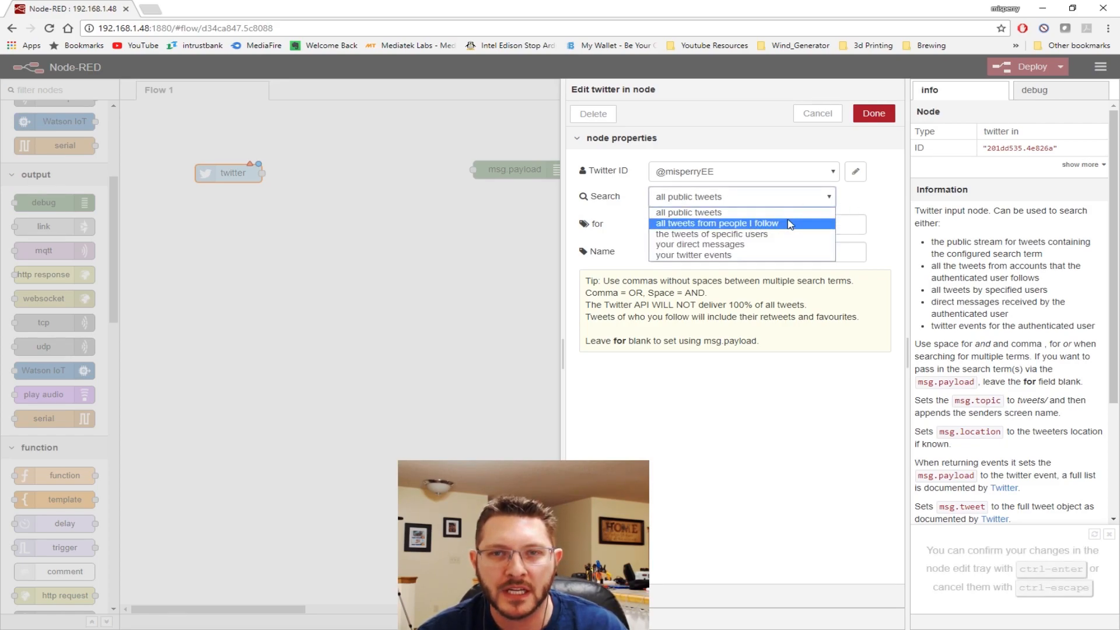
{"action": "mouse_move", "coordinate": [712, 234]}
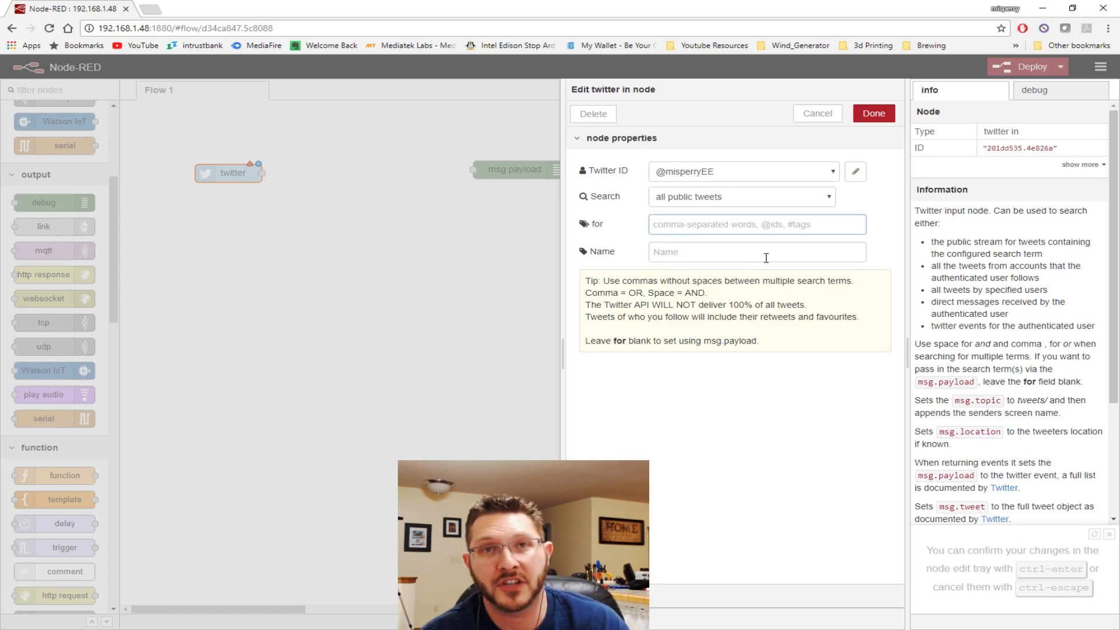
Set the twitter node to search public tweets for 'electronics', named 'elec serarch', and confirm.
{"action": "type", "text": "electronics"}
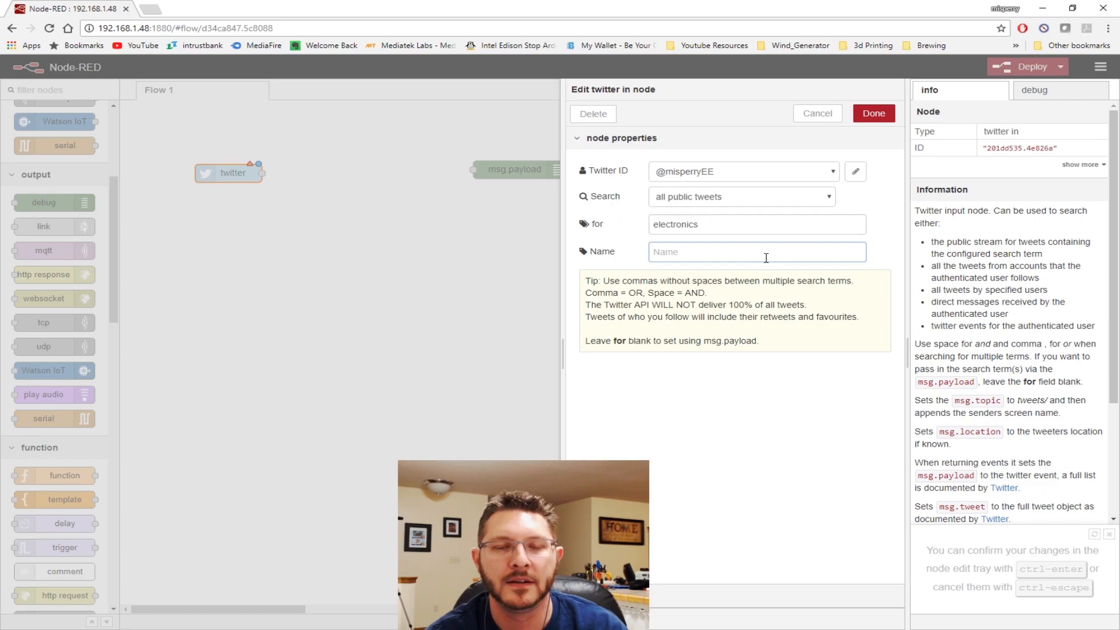
{"action": "type", "text": "elec"}
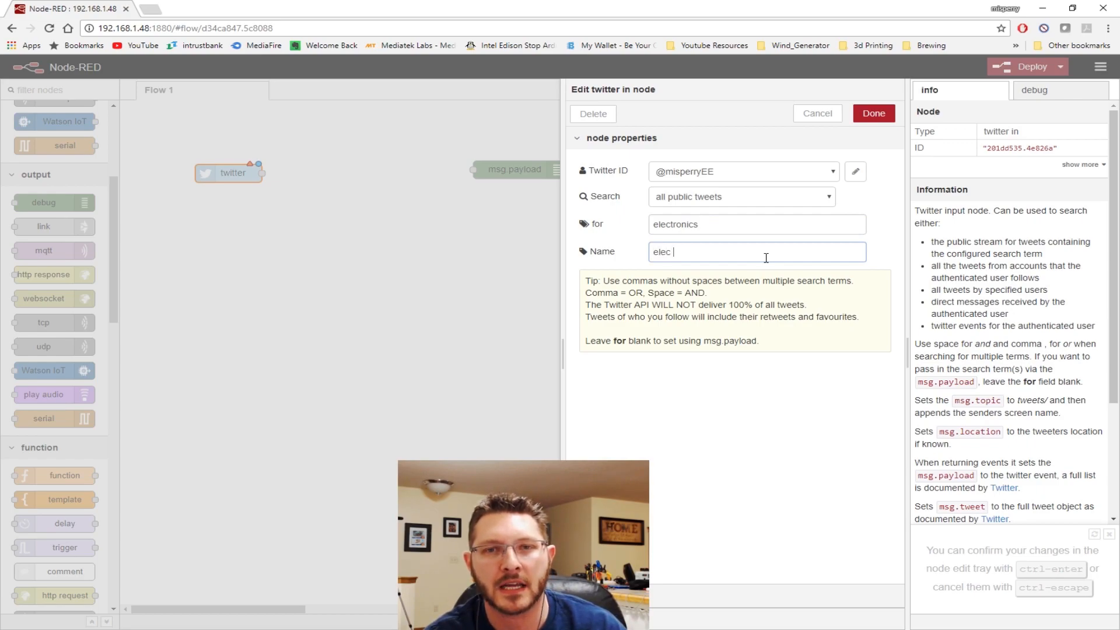
{"action": "type", "text": "serarch"}
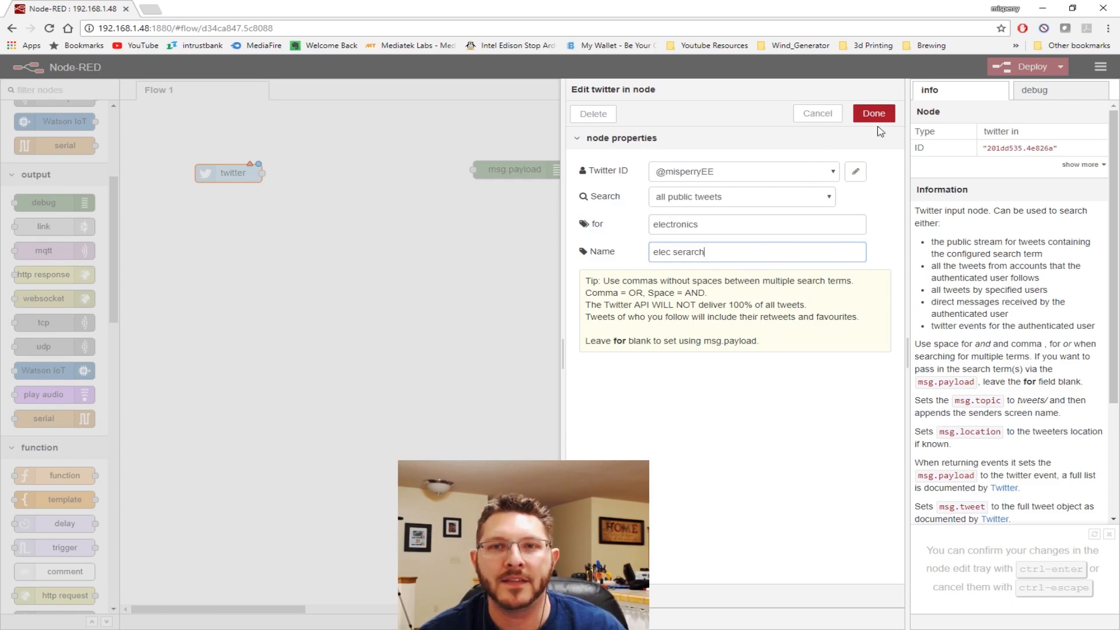
{"action": "left_click", "coordinate": [874, 113]}
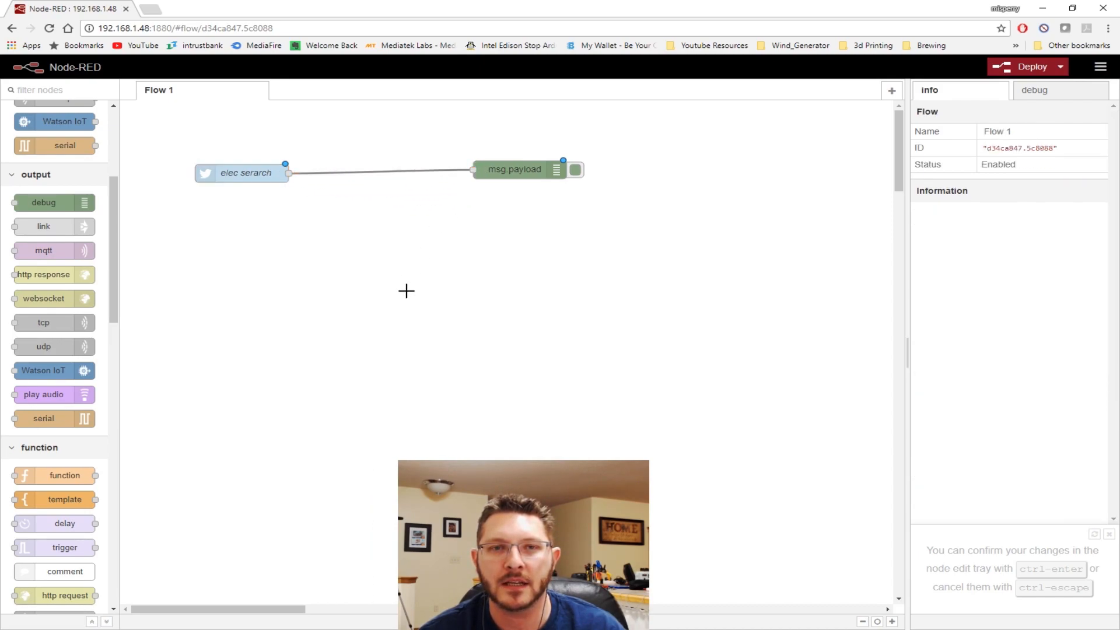
{"action": "mouse_move", "coordinate": [1001, 94]}
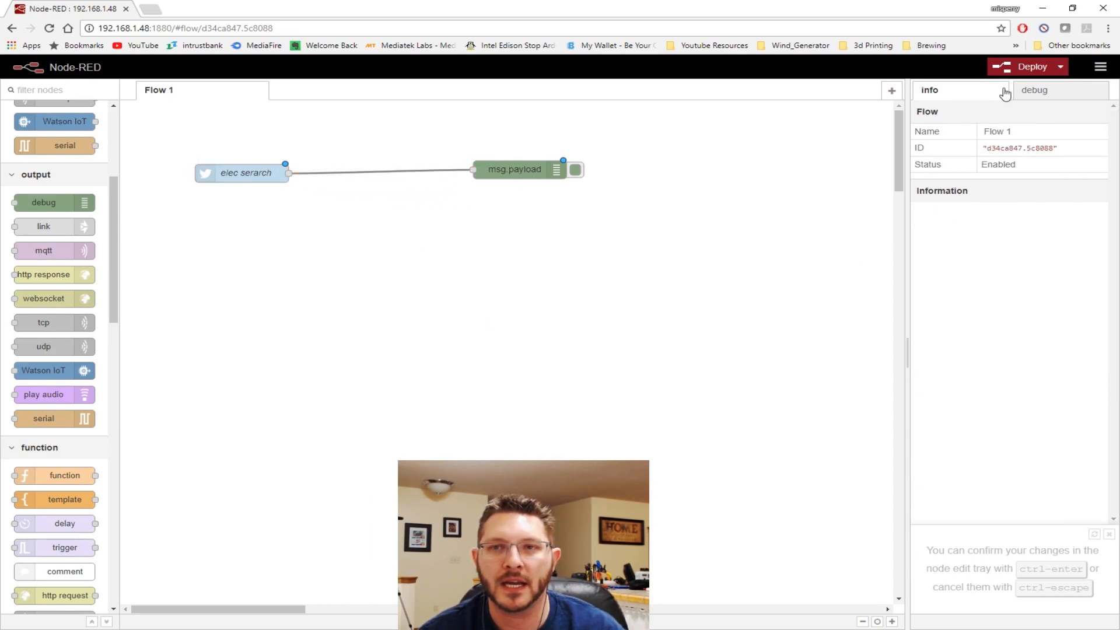
Show the empty debug messages panel in the sidebar.
{"action": "left_click", "coordinate": [1036, 91]}
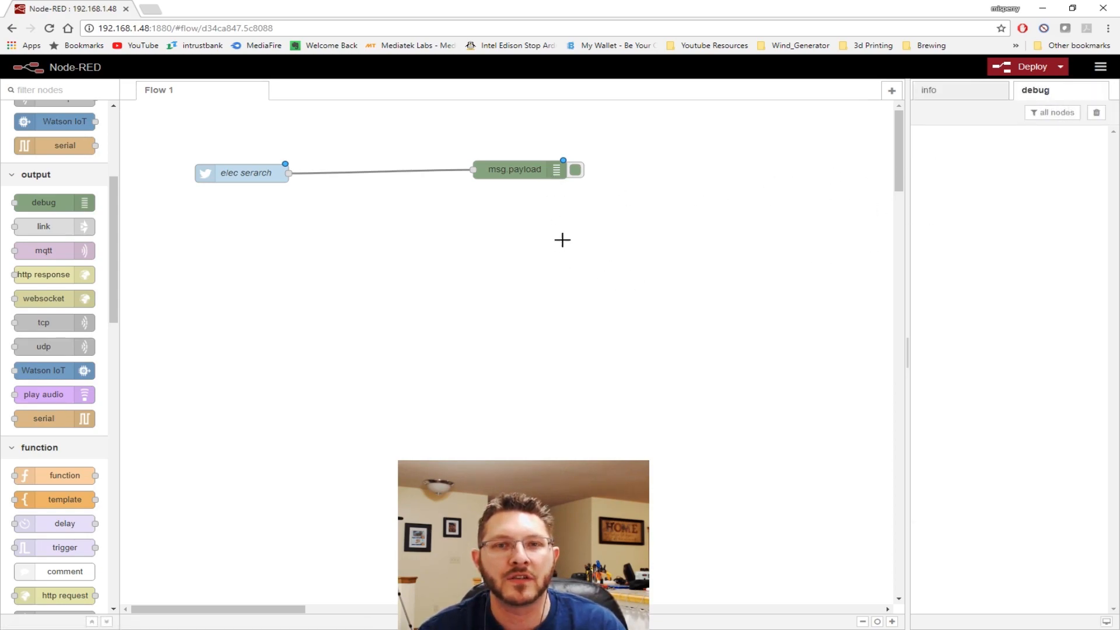
{"action": "mouse_move", "coordinate": [324, 175]}
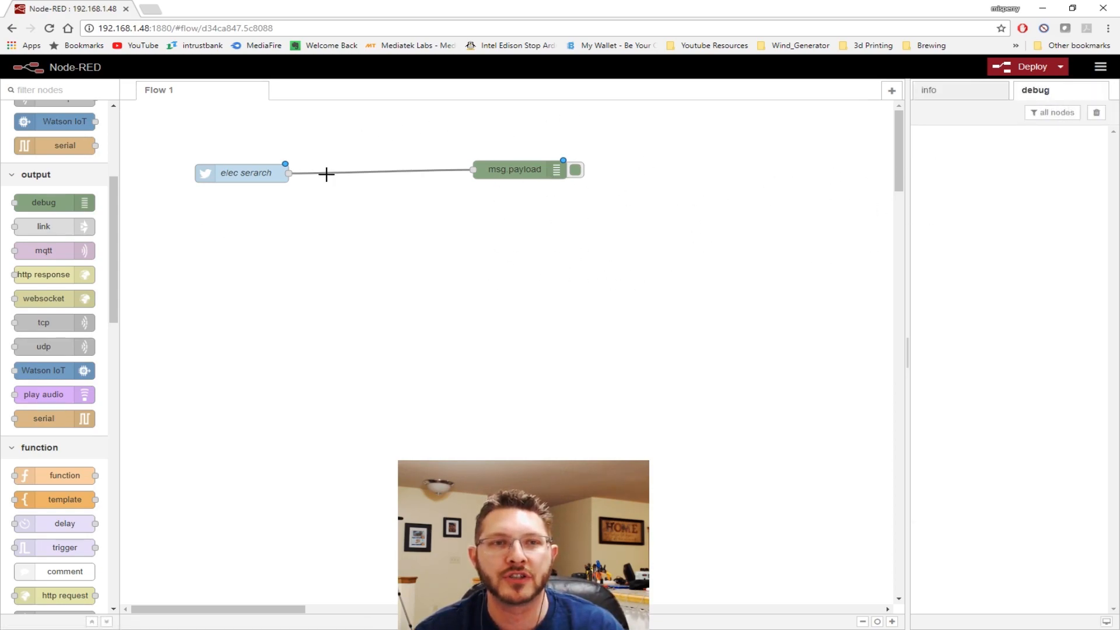
{"action": "mouse_move", "coordinate": [1014, 287]}
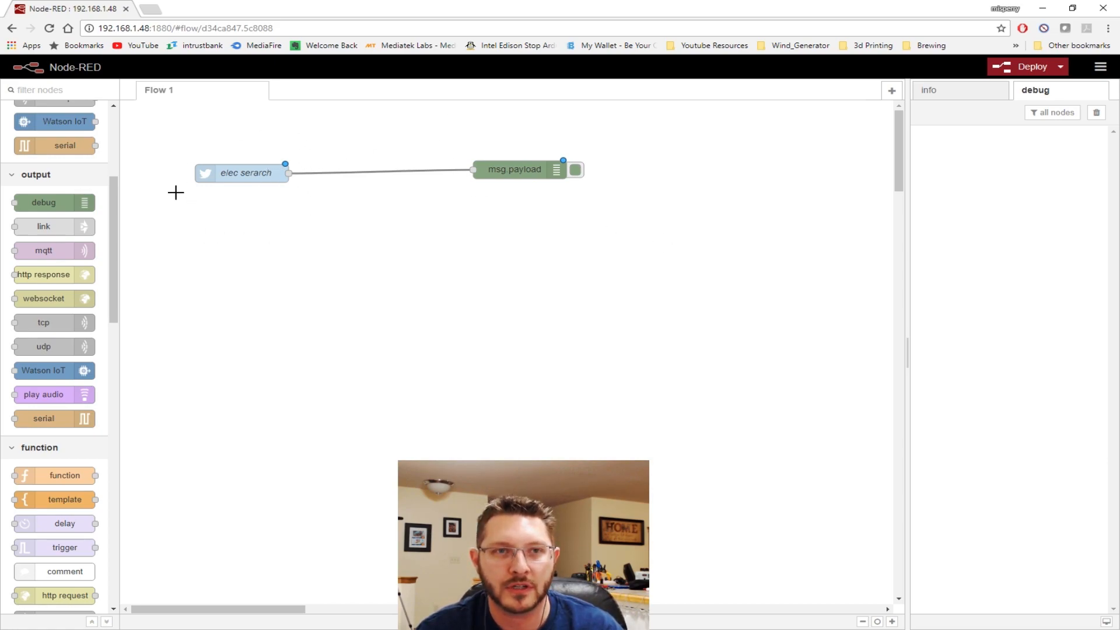
{"action": "mouse_move", "coordinate": [243, 306]}
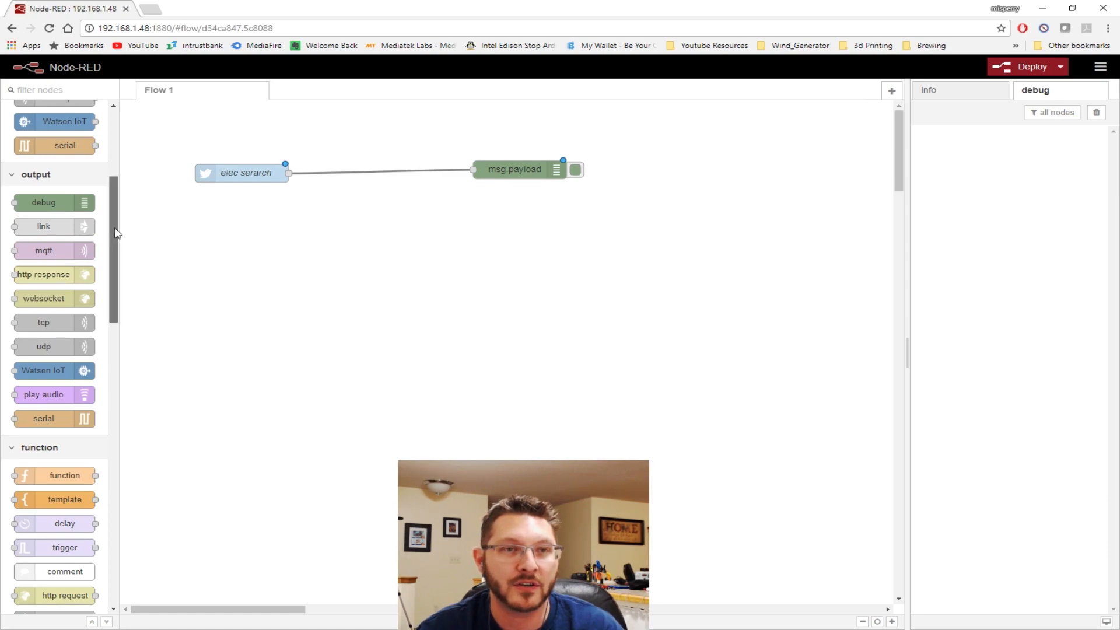
{"action": "scroll", "scroll_direction": "down", "scroll_amount": 3}
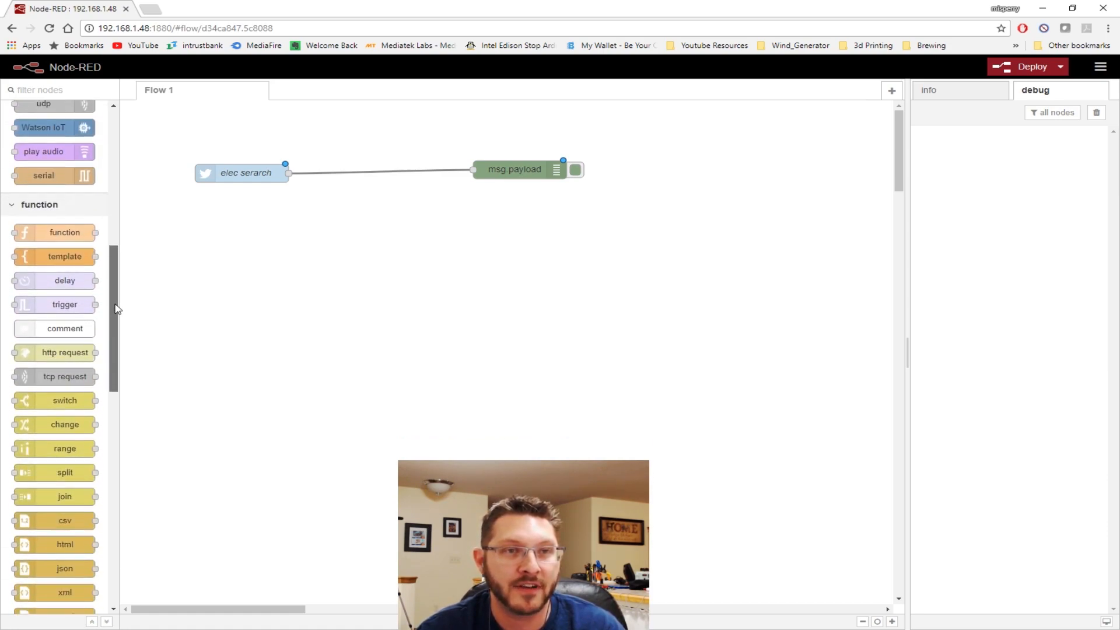
{"action": "mouse_move", "coordinate": [289, 306]}
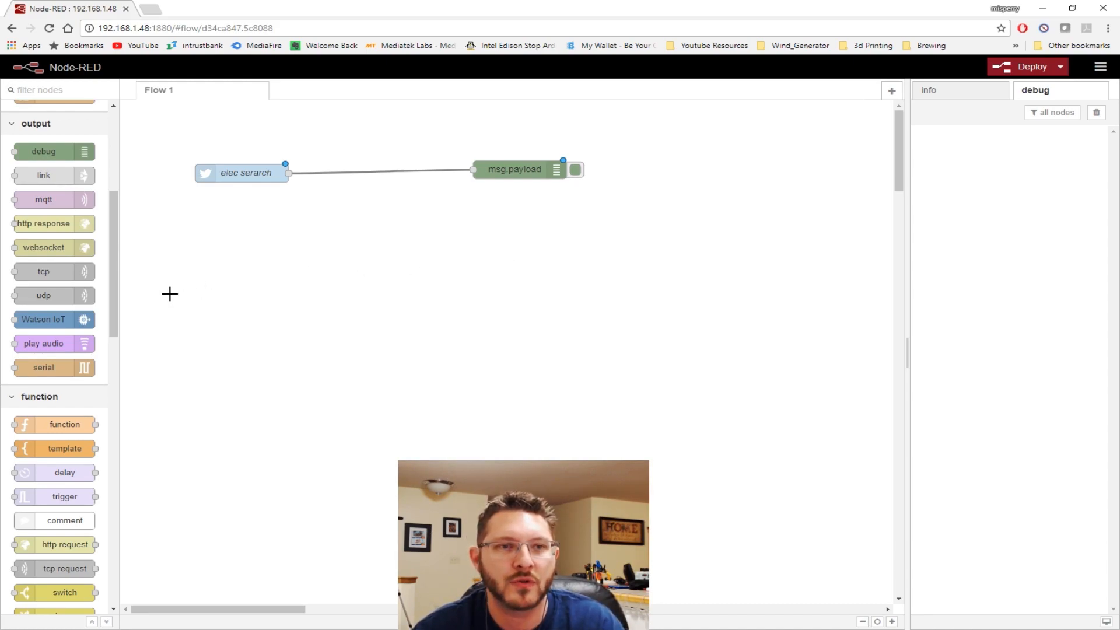
{"action": "mouse_move", "coordinate": [380, 326]}
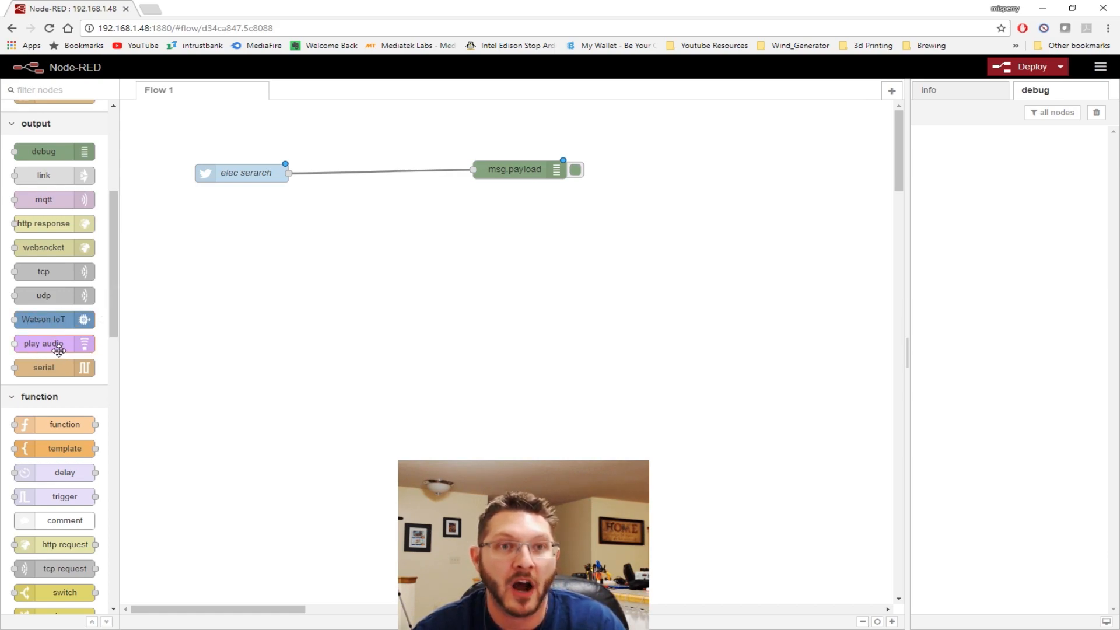
{"action": "mouse_move", "coordinate": [72, 340]}
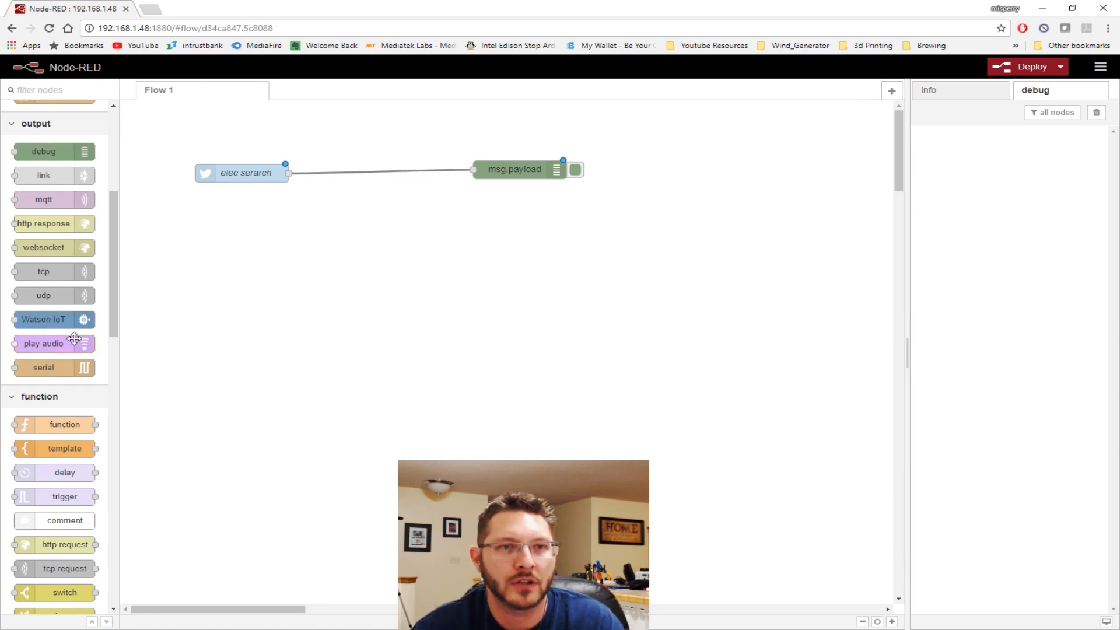
{"action": "mouse_move", "coordinate": [1044, 86]}
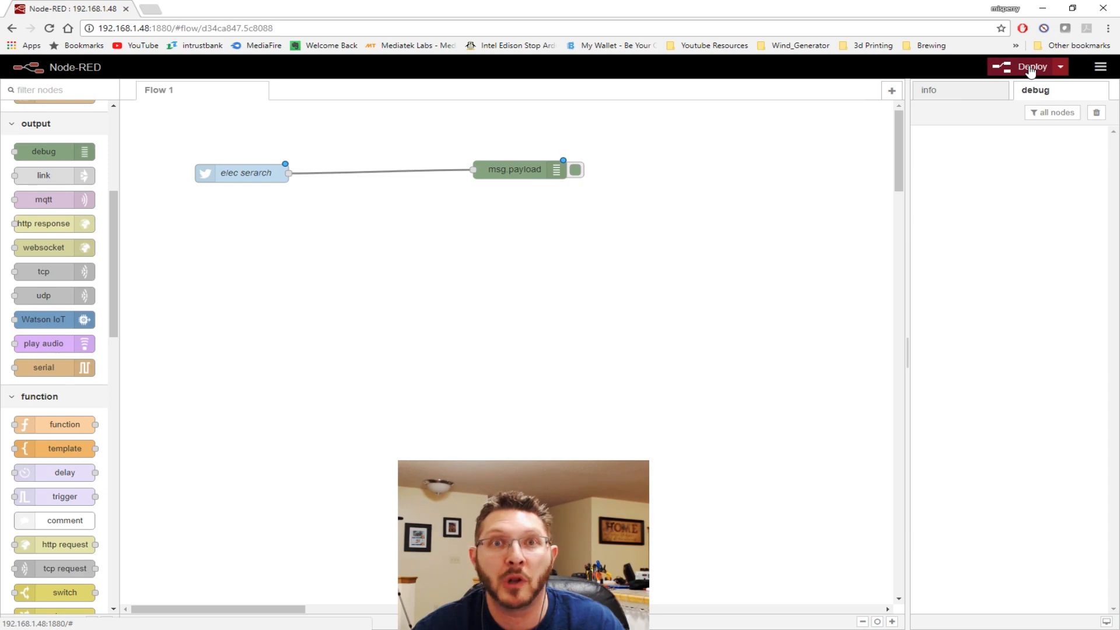
Deploy the flow so the elec serarch node starts streaming electronics tweets.
{"action": "left_click", "coordinate": [1030, 68]}
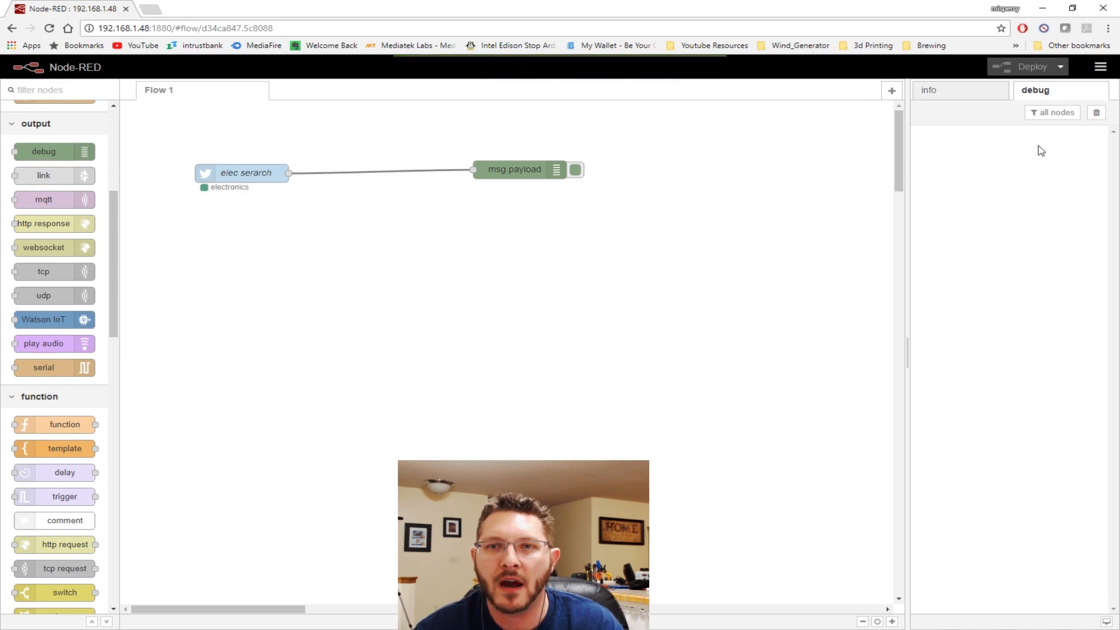
{"action": "mouse_move", "coordinate": [1043, 269]}
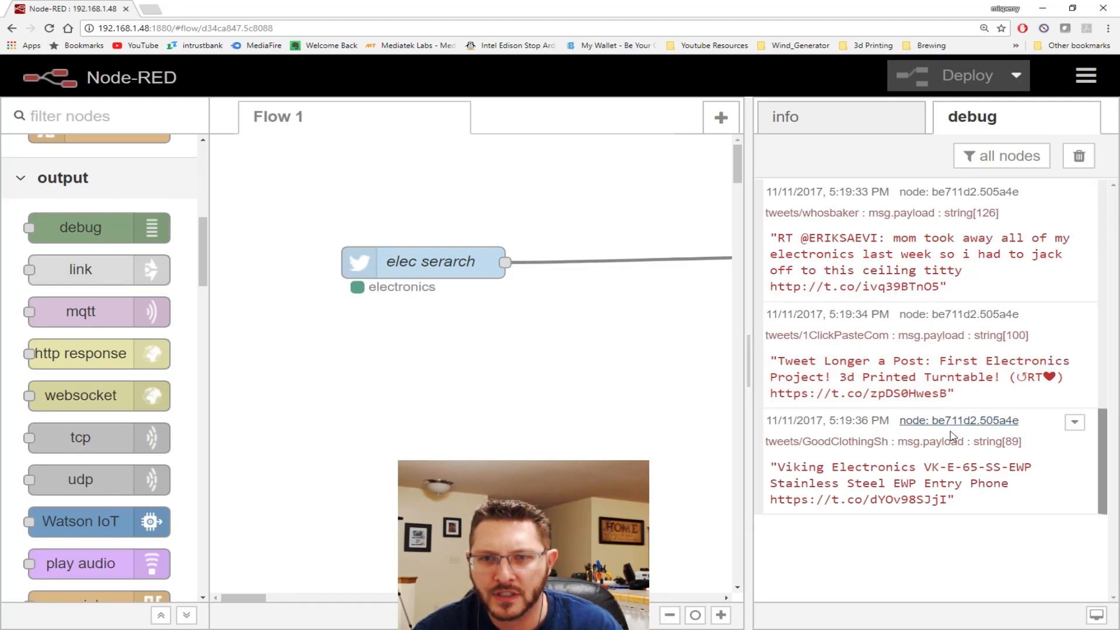
{"action": "mouse_move", "coordinate": [994, 499]}
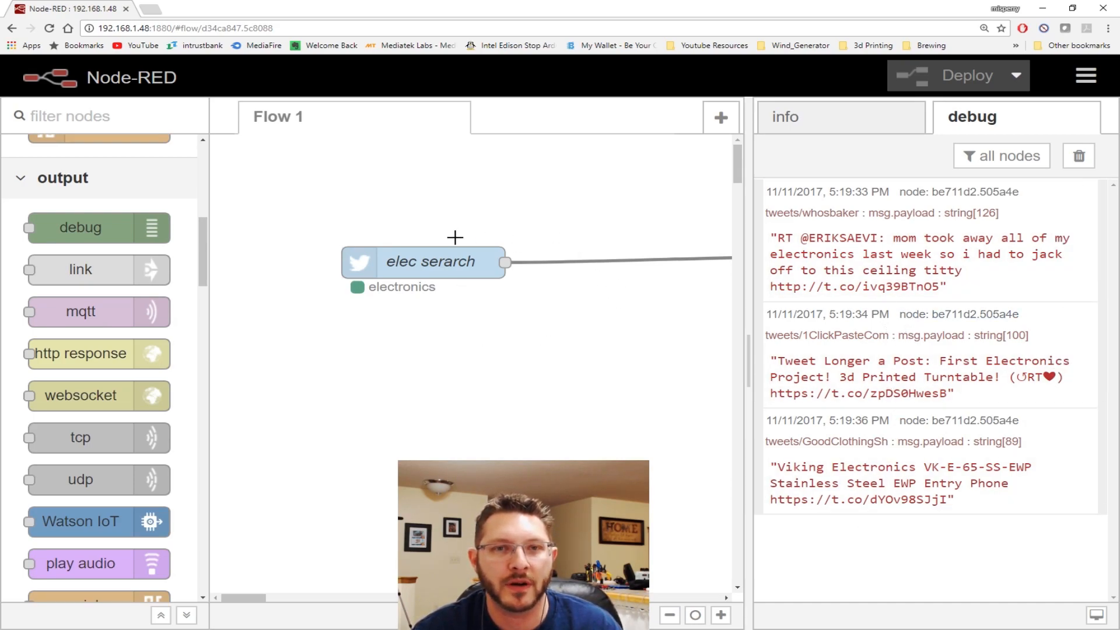
{"action": "mouse_move", "coordinate": [510, 319]}
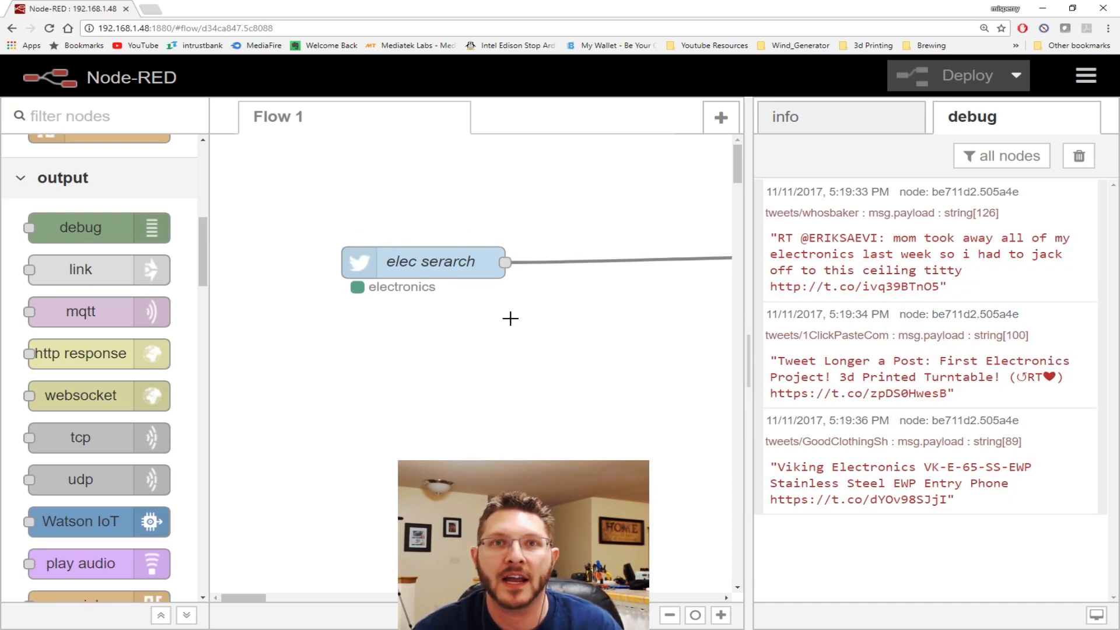